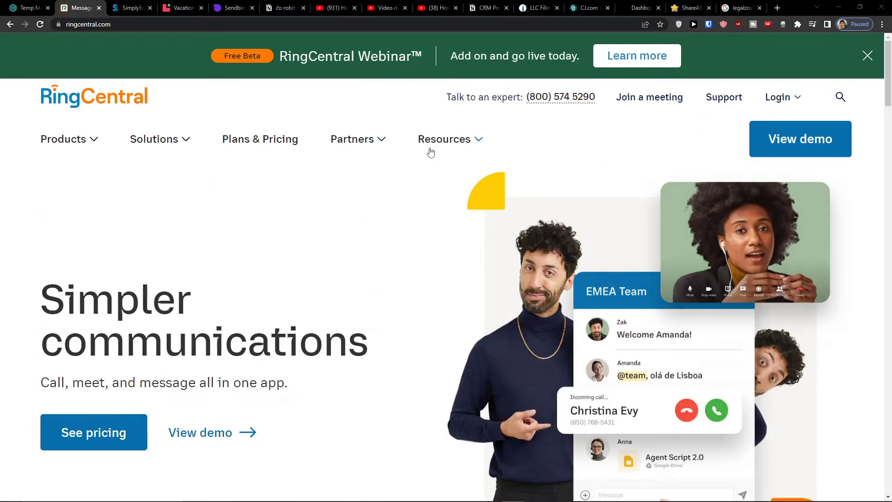
- Browse the Products menu, open the Video page in a new tab, then view Solutions categories
{"action": "left_click", "coordinate": [63, 139]}
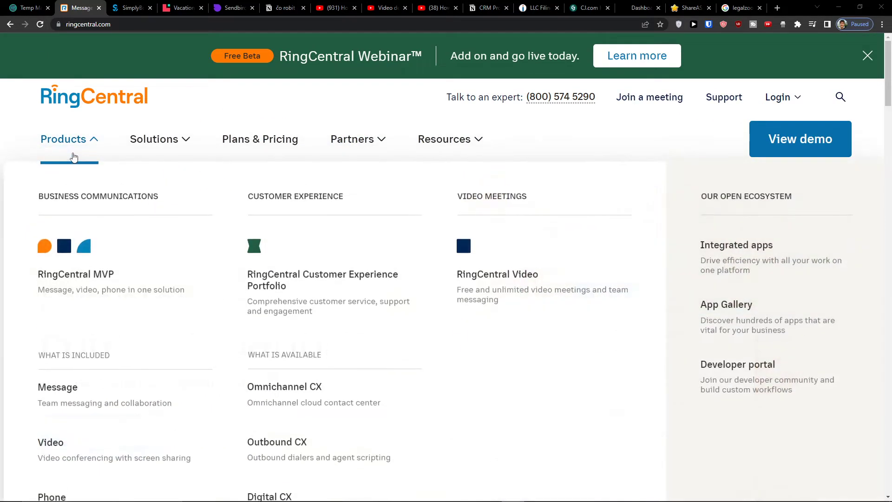
{"action": "left_click", "coordinate": [154, 139]}
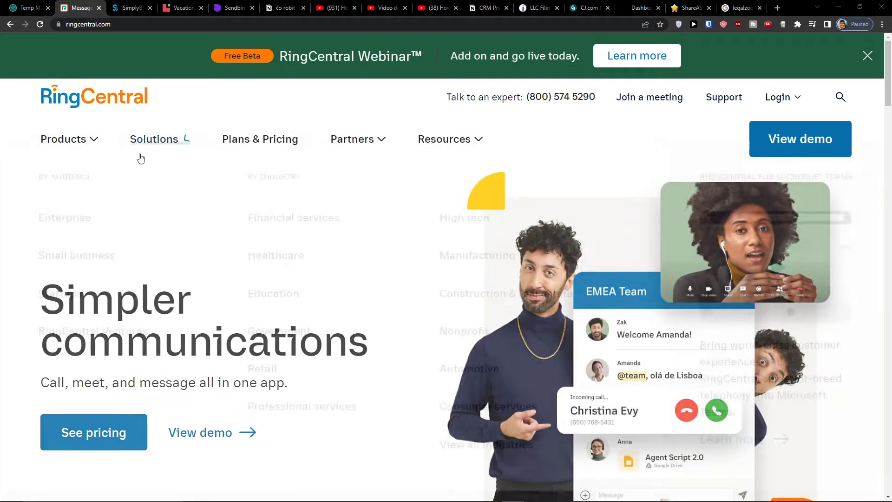
{"action": "left_click", "coordinate": [64, 139]}
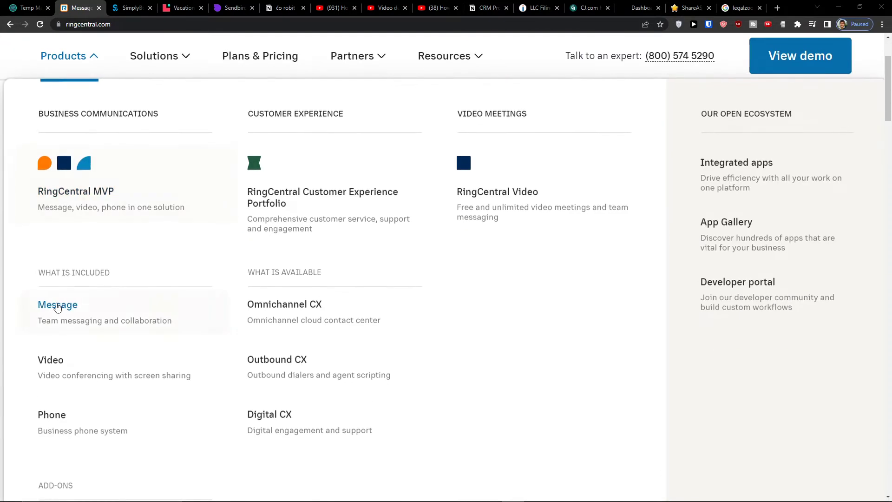
{"action": "mouse_move", "coordinate": [51, 359]}
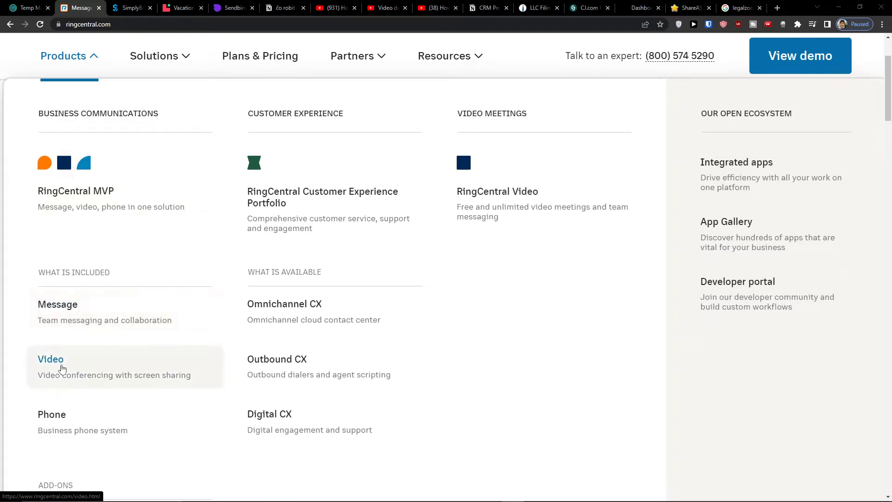
{"action": "left_click", "coordinate": [154, 93]}
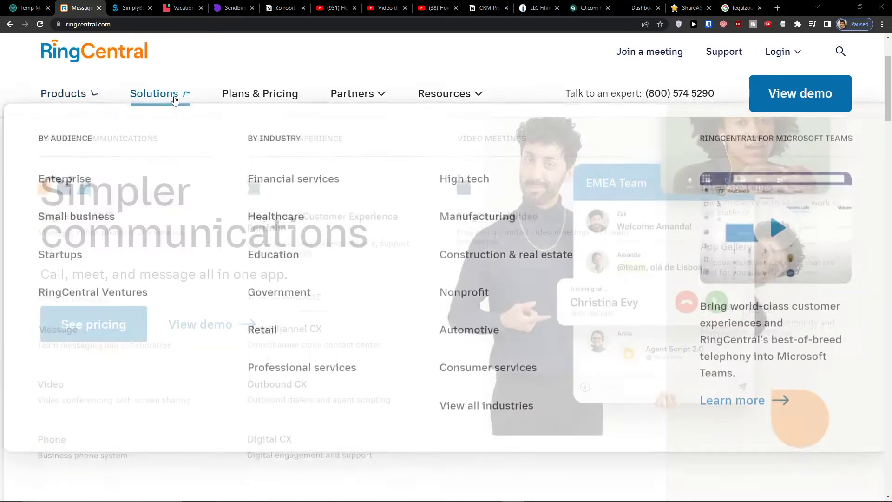
{"action": "mouse_move", "coordinate": [260, 93]}
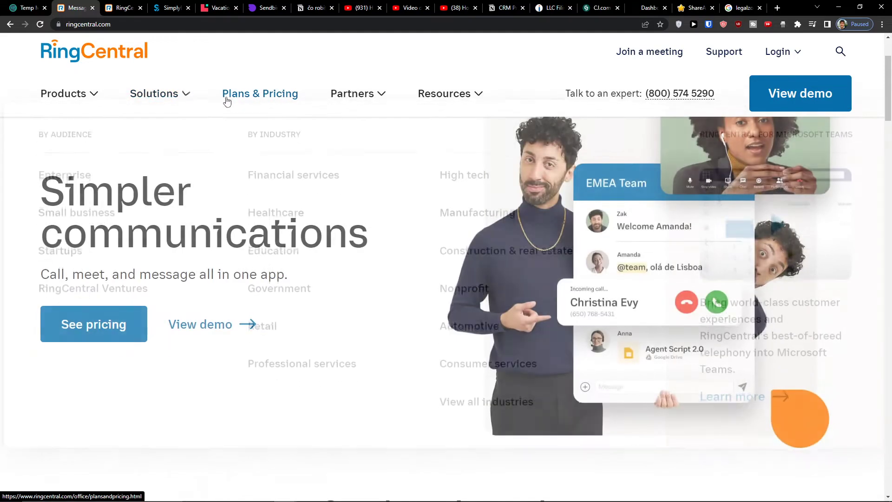
{"action": "left_click", "coordinate": [154, 93]}
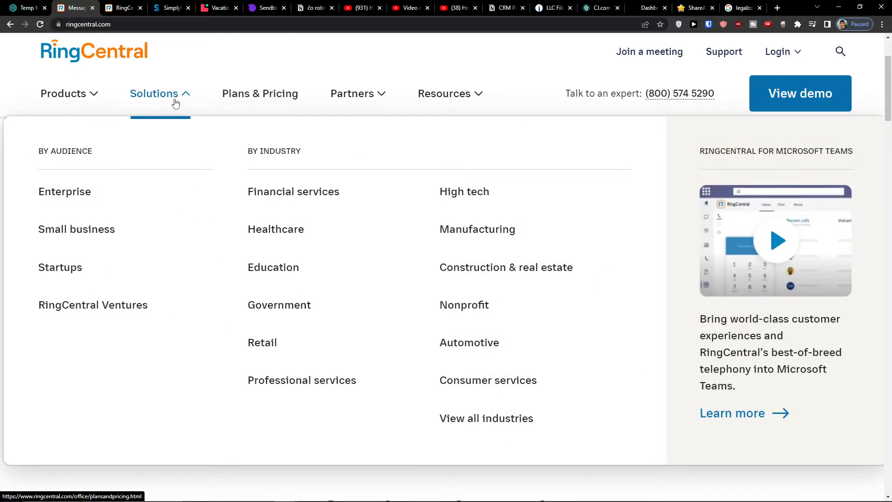
{"action": "mouse_move", "coordinate": [127, 181]}
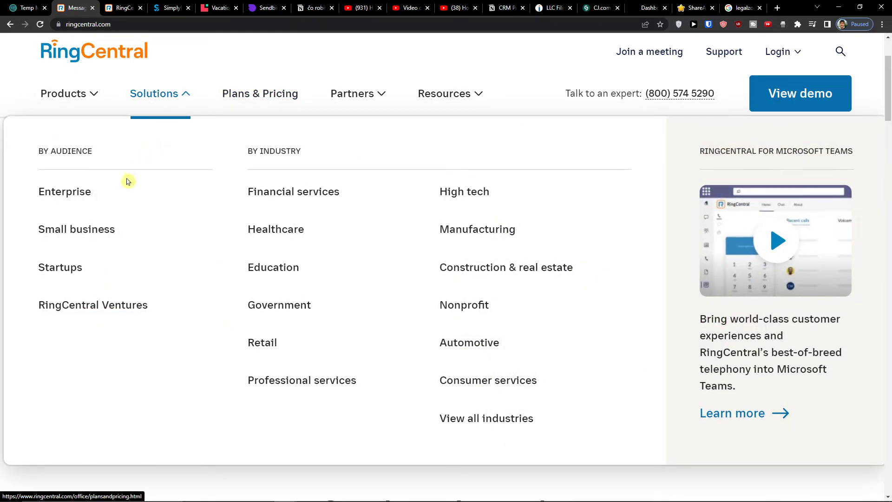
{"action": "mouse_move", "coordinate": [66, 191]}
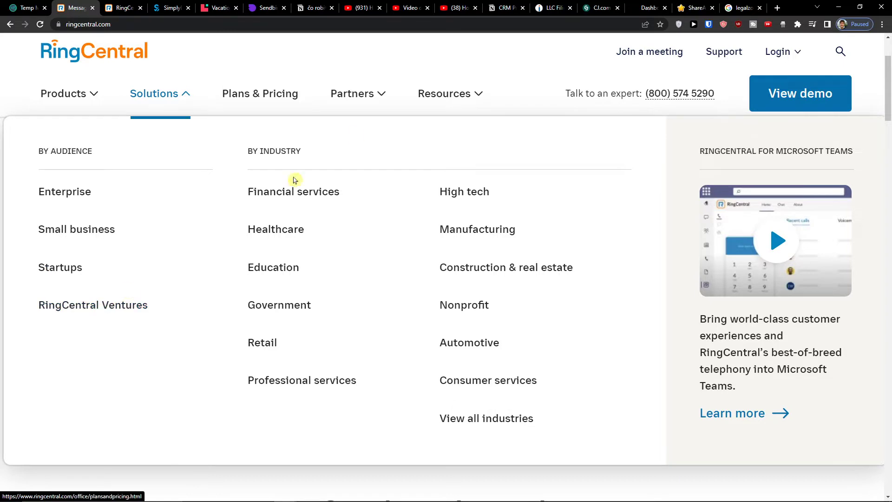
{"action": "mouse_move", "coordinate": [284, 240]}
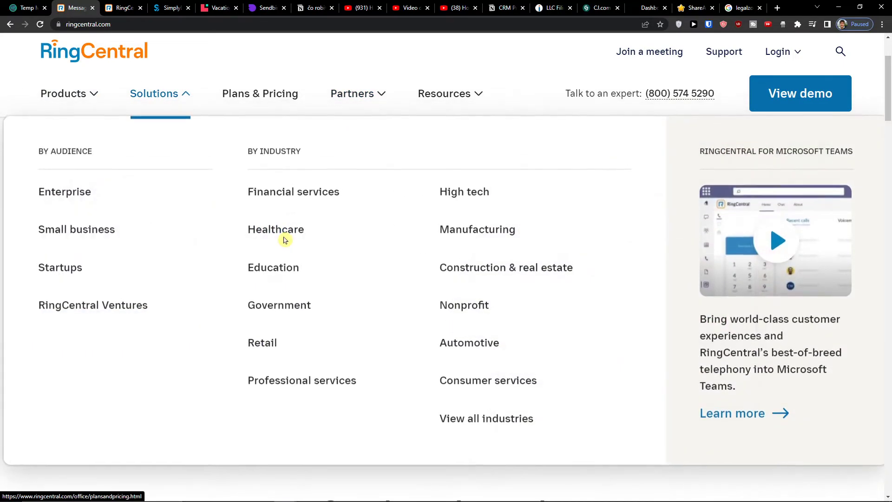
{"action": "mouse_move", "coordinate": [276, 182]}
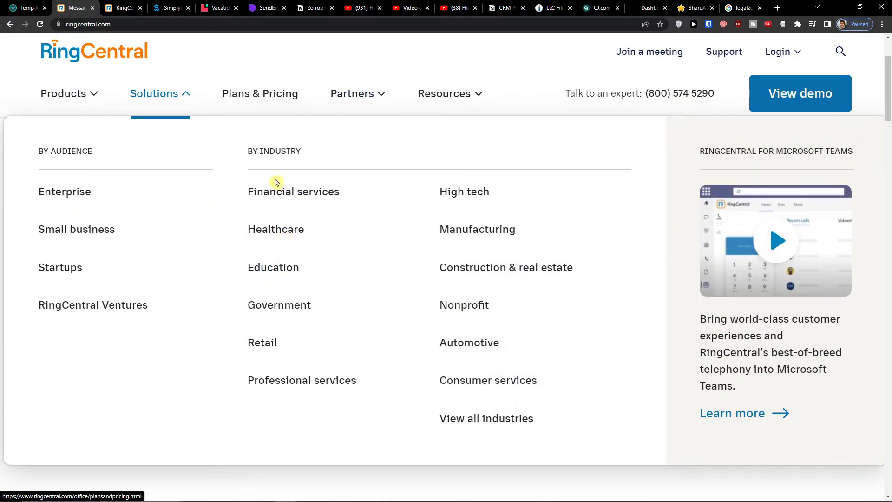
{"action": "mouse_move", "coordinate": [470, 204]}
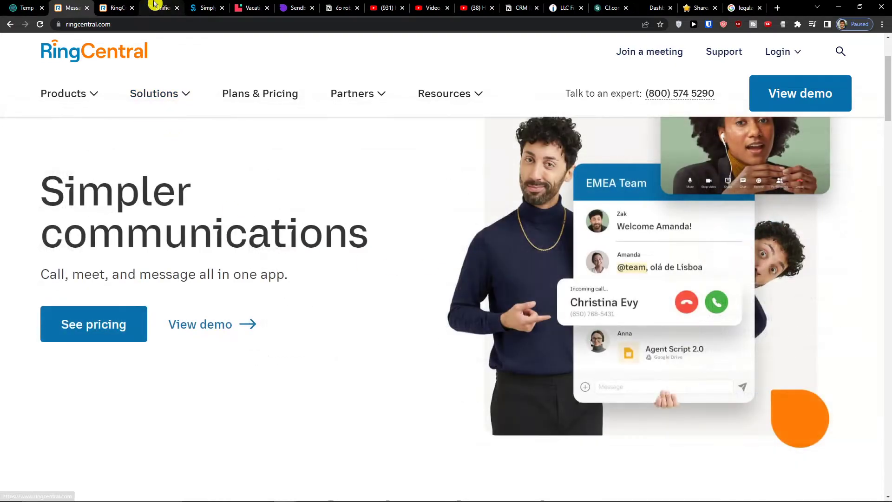
- Scroll the Nonprofit solutions page through its demo form, testimonial and security sections, then back up
{"action": "left_click", "coordinate": [161, 7]}
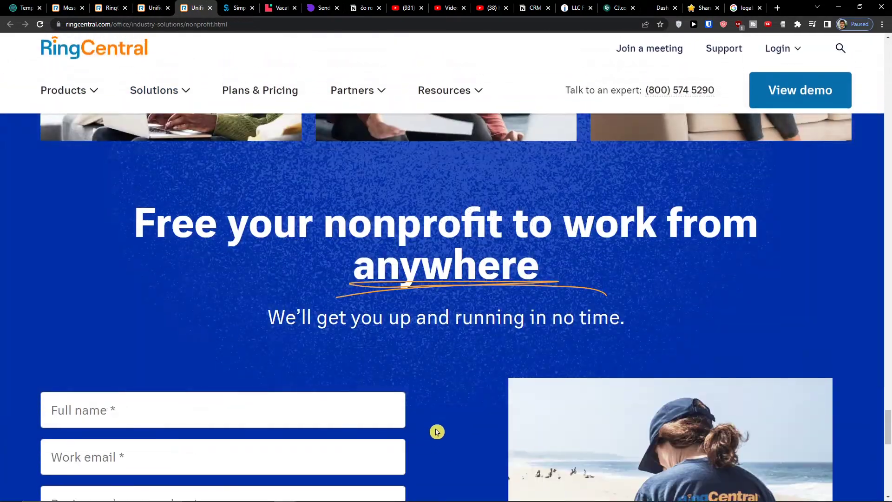
{"action": "scroll", "scroll_direction": "down", "scroll_amount": 3}
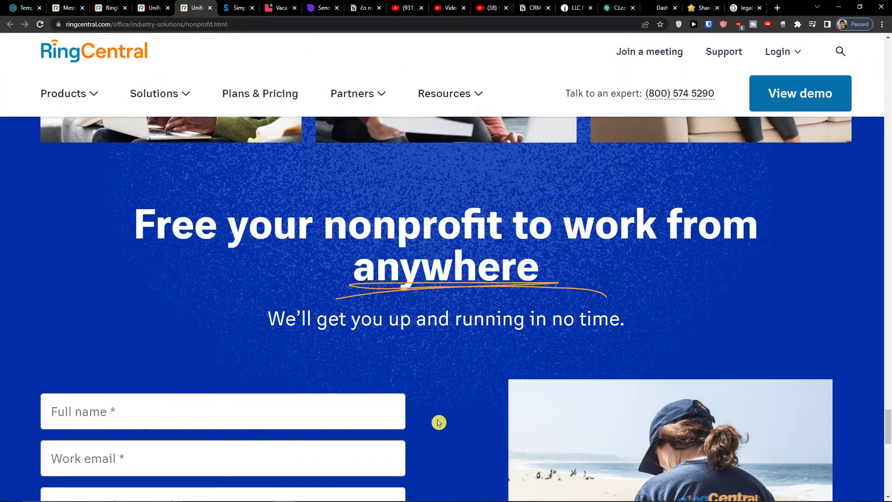
{"action": "scroll", "scroll_direction": "down", "scroll_amount": 3}
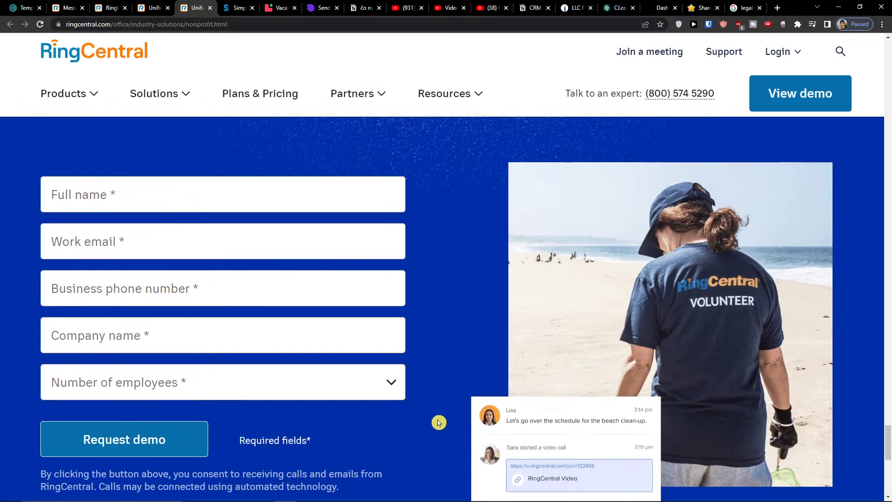
{"action": "scroll", "scroll_direction": "up", "scroll_amount": 3}
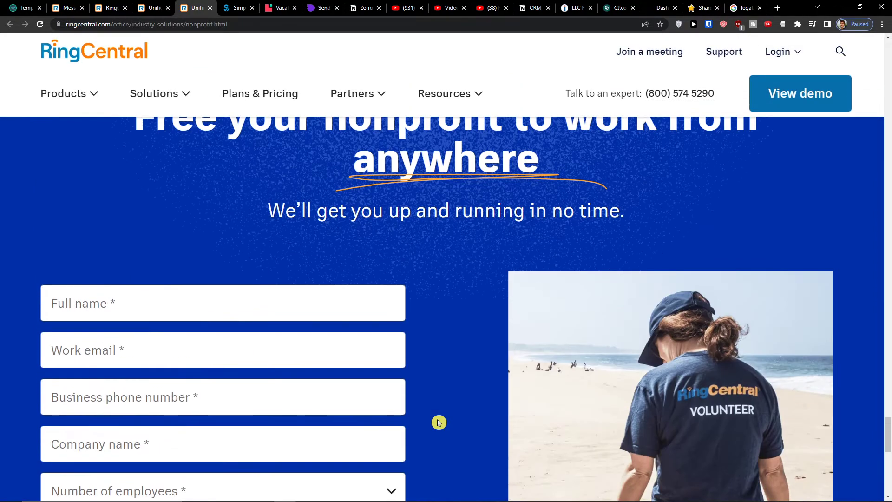
{"action": "scroll", "scroll_direction": "down", "scroll_amount": 3}
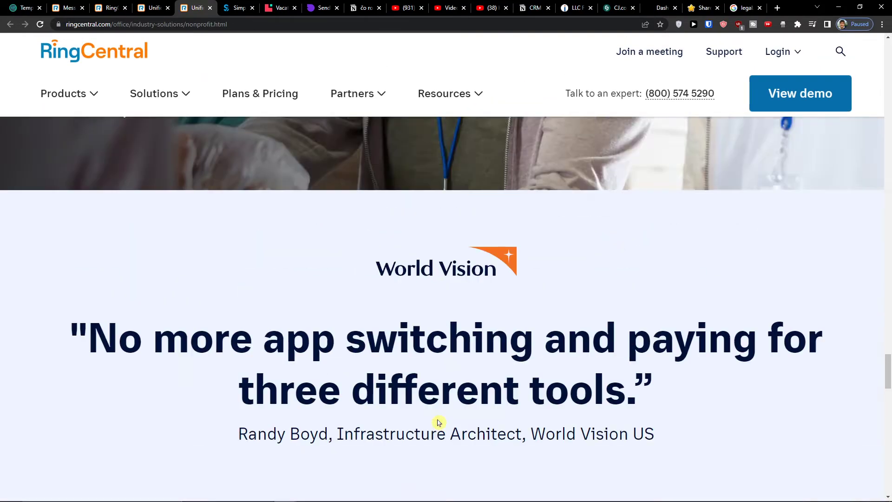
{"action": "scroll", "scroll_direction": "down", "scroll_amount": 3}
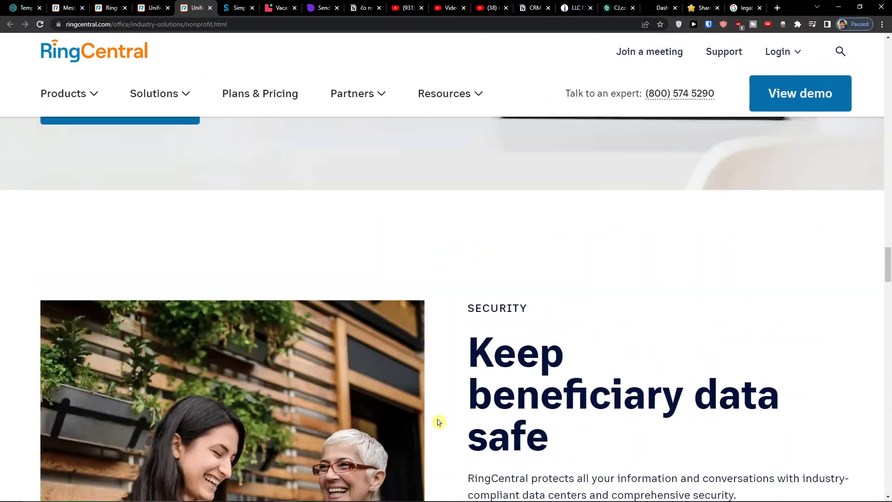
{"action": "scroll", "scroll_direction": "up", "scroll_amount": 3}
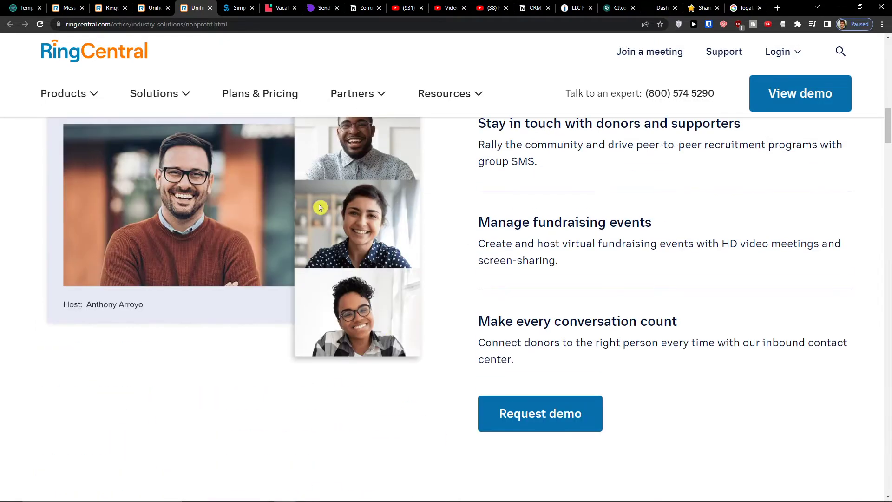
{"action": "scroll", "scroll_direction": "up", "scroll_amount": 3}
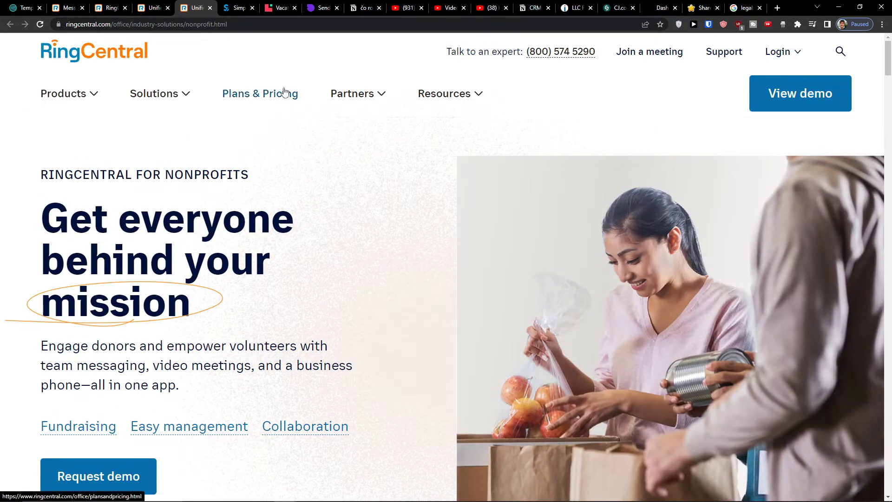
- On Plans & Pricing, compare monthly versus annual prices and view the RingCentral Video plans
{"action": "left_click", "coordinate": [260, 93]}
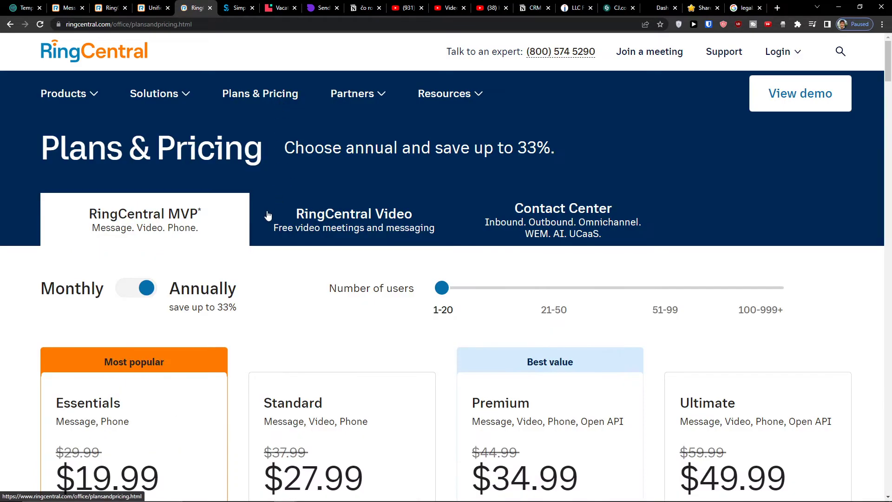
{"action": "left_click", "coordinate": [136, 288]}
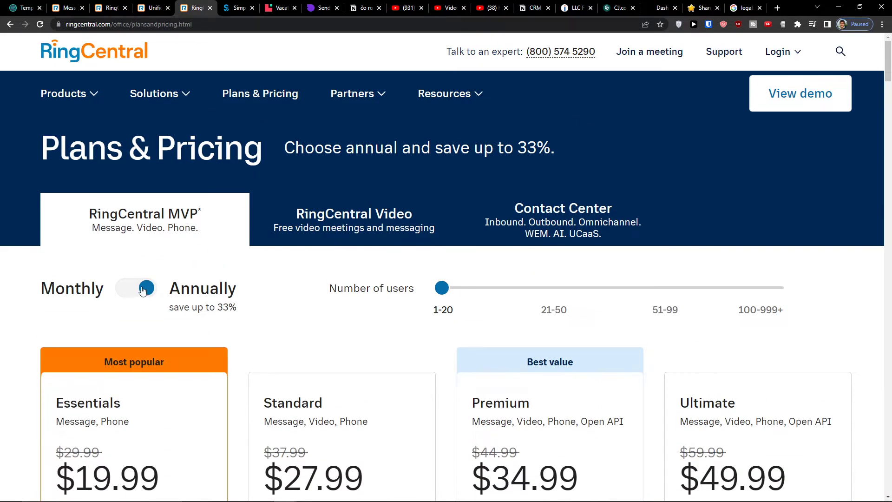
{"action": "left_click", "coordinate": [136, 288]}
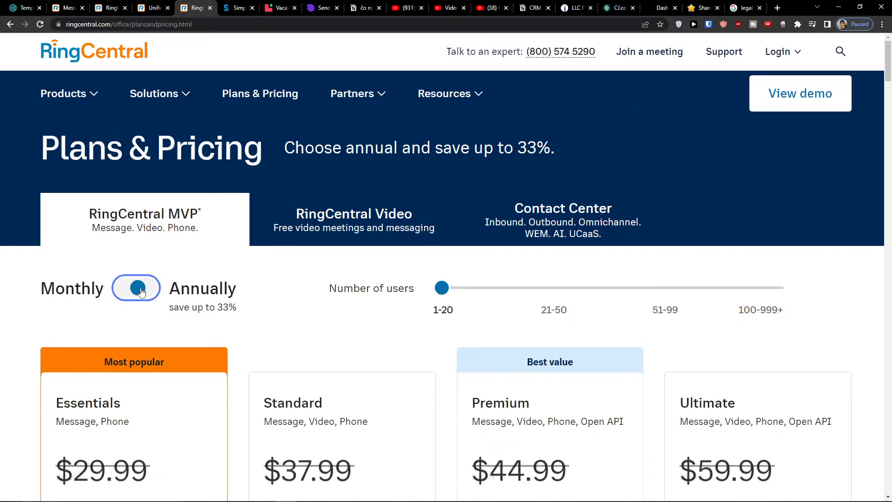
{"action": "left_click", "coordinate": [135, 287]}
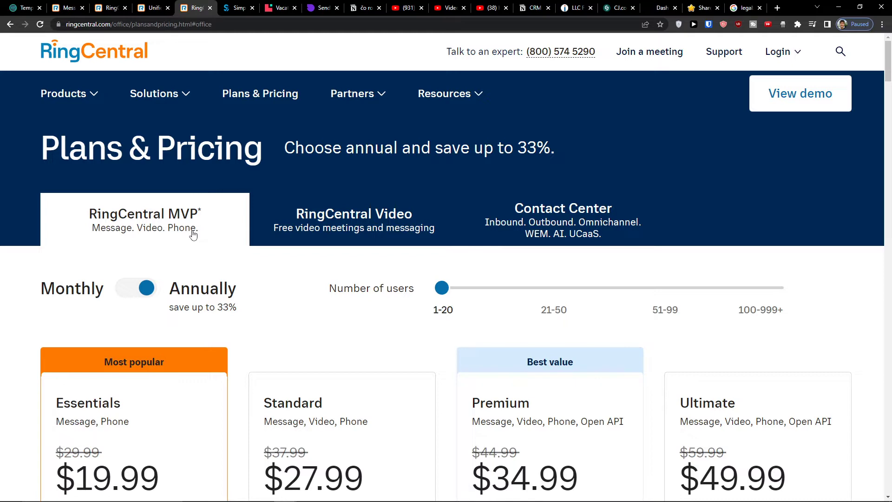
{"action": "mouse_move", "coordinate": [377, 222]}
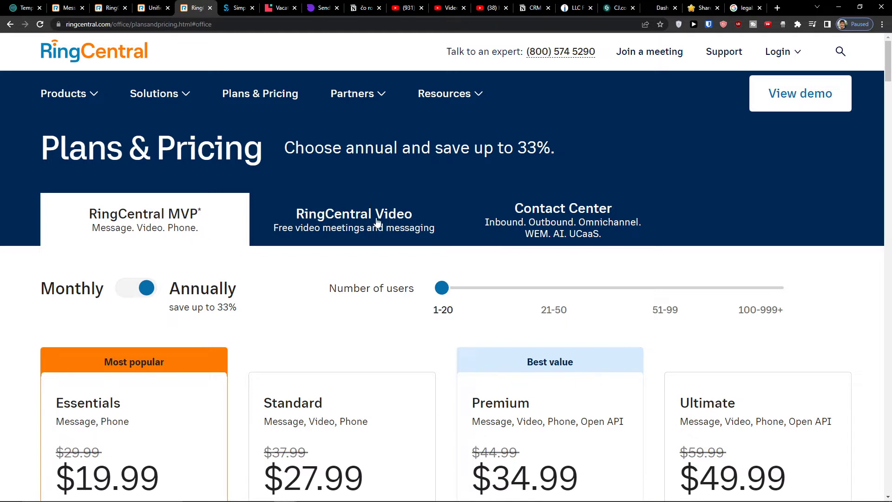
{"action": "left_click", "coordinate": [353, 220]}
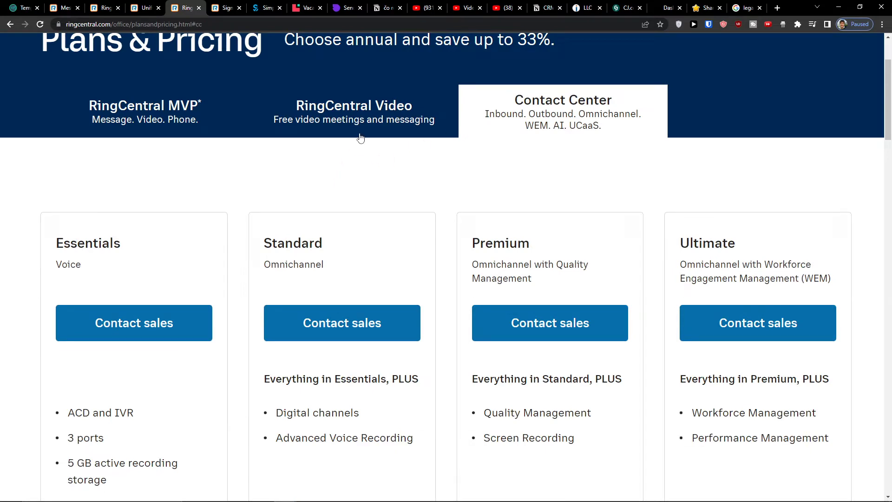
- View the sign-up age verification page, then return to the MVP annual pricing tab
{"action": "left_click", "coordinate": [145, 111]}
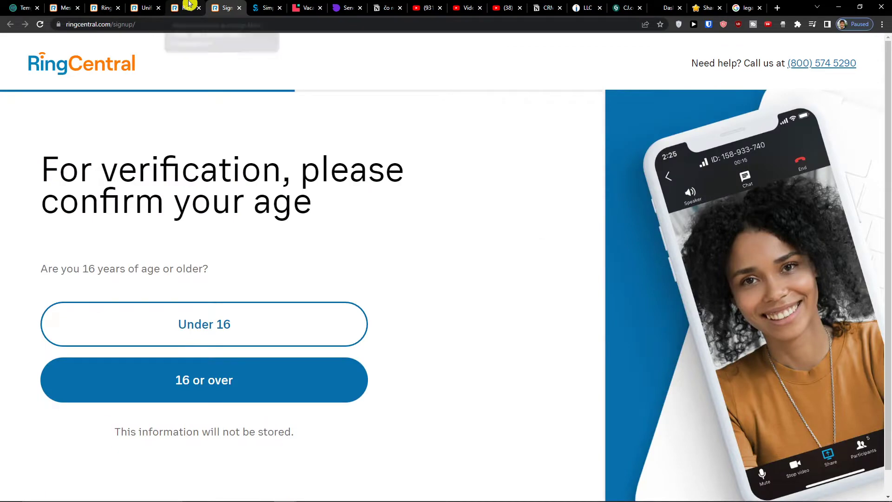
{"action": "left_click", "coordinate": [182, 8]}
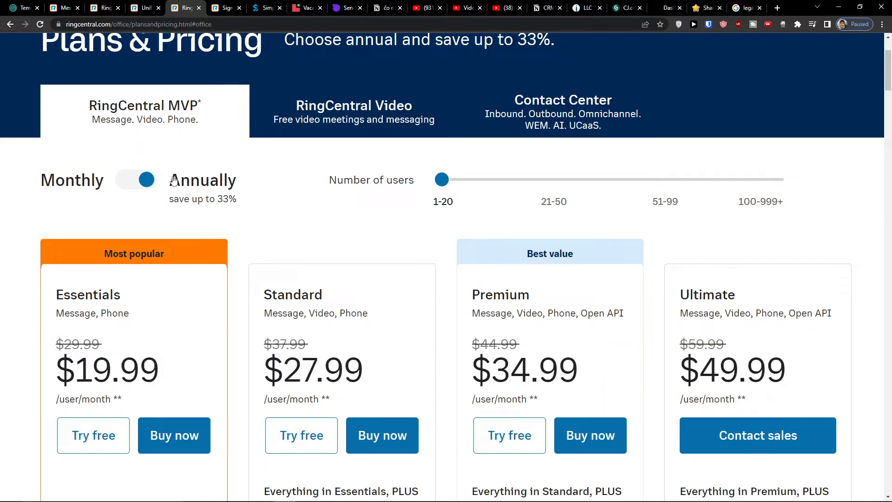
{"action": "left_click", "coordinate": [135, 180]}
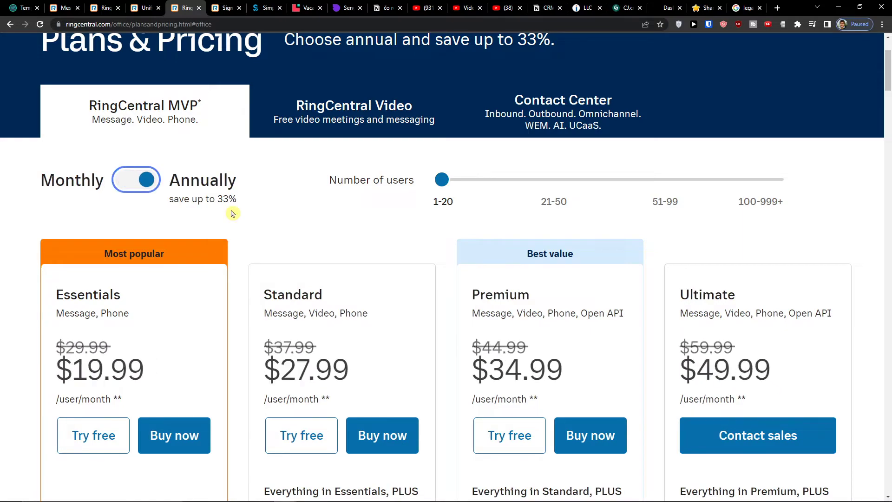
{"action": "scroll", "scroll_direction": "down", "scroll_amount": 3}
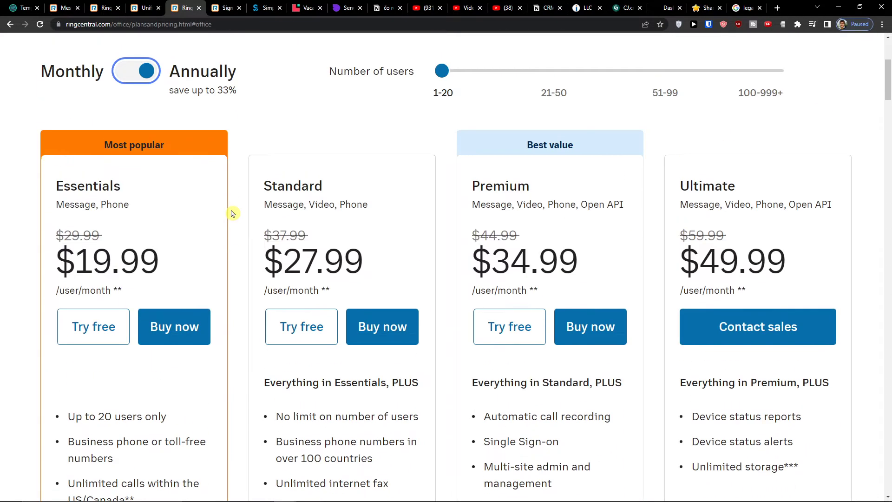
{"action": "mouse_move", "coordinate": [294, 207]}
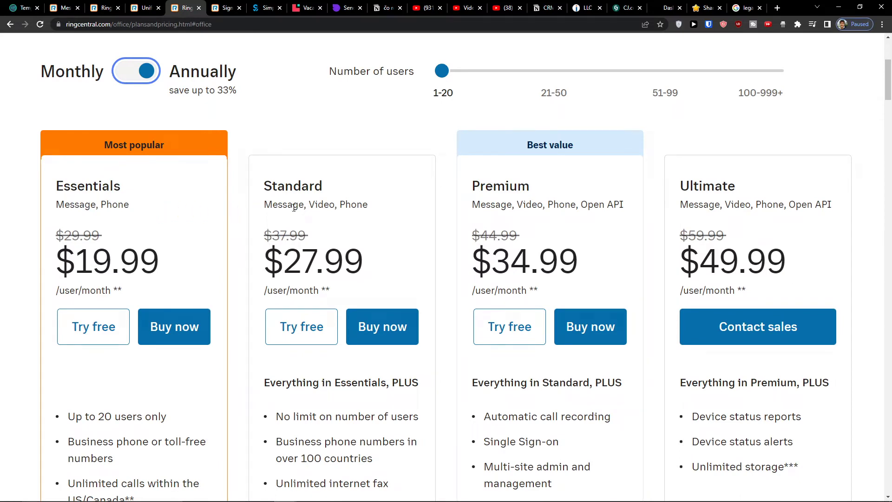
{"action": "mouse_move", "coordinate": [585, 203]}
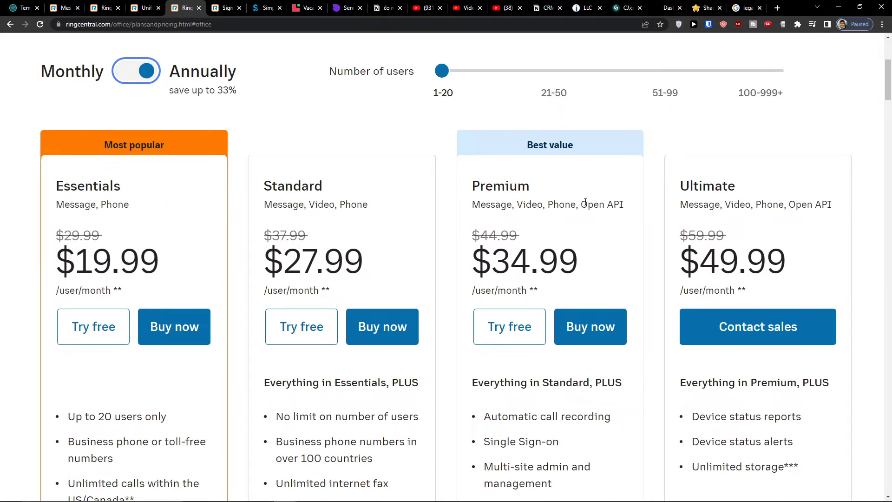
{"action": "scroll", "scroll_direction": "down", "scroll_amount": 3}
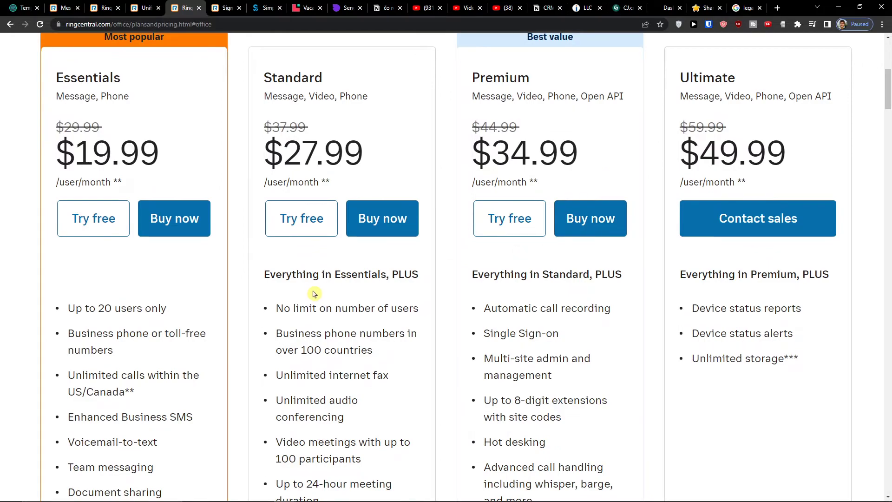
{"action": "scroll", "scroll_direction": "down", "scroll_amount": 3}
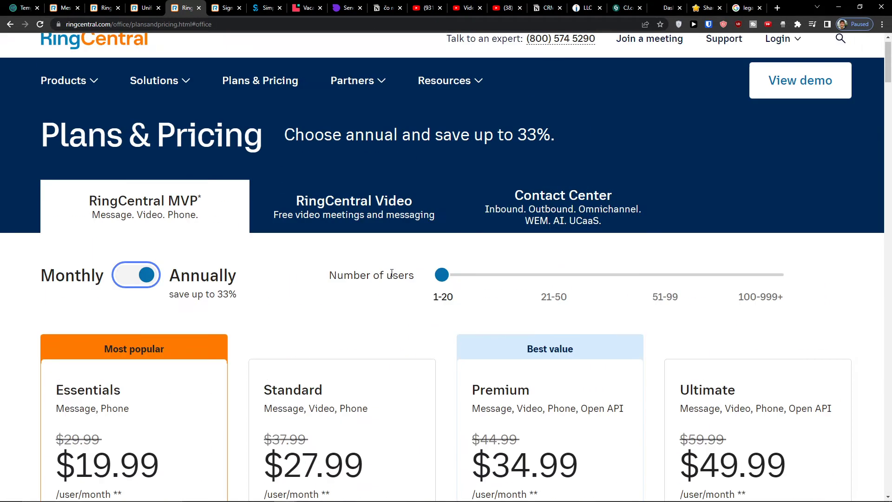
{"action": "scroll", "scroll_direction": "down", "scroll_amount": 3}
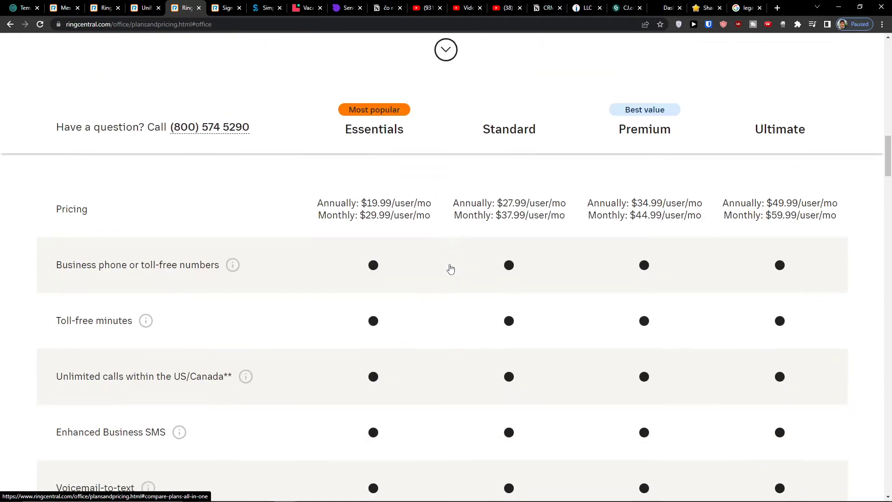
{"action": "scroll", "scroll_direction": "down", "scroll_amount": 3}
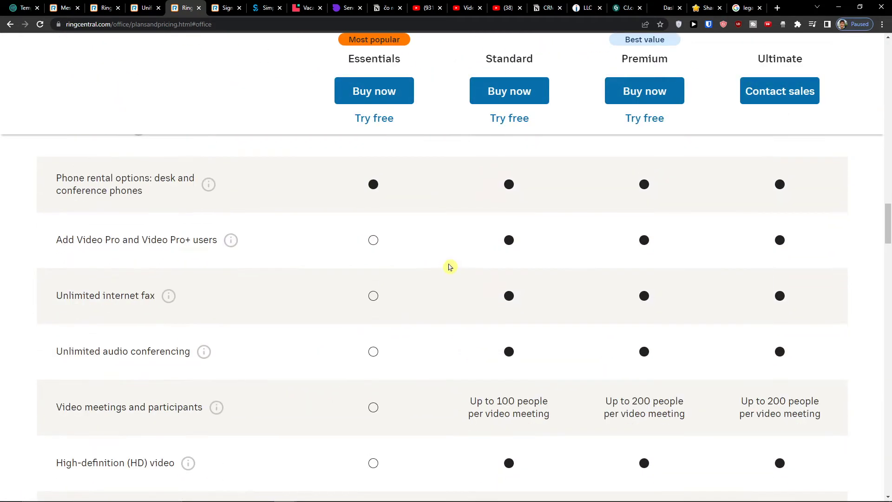
{"action": "mouse_move", "coordinate": [195, 365]}
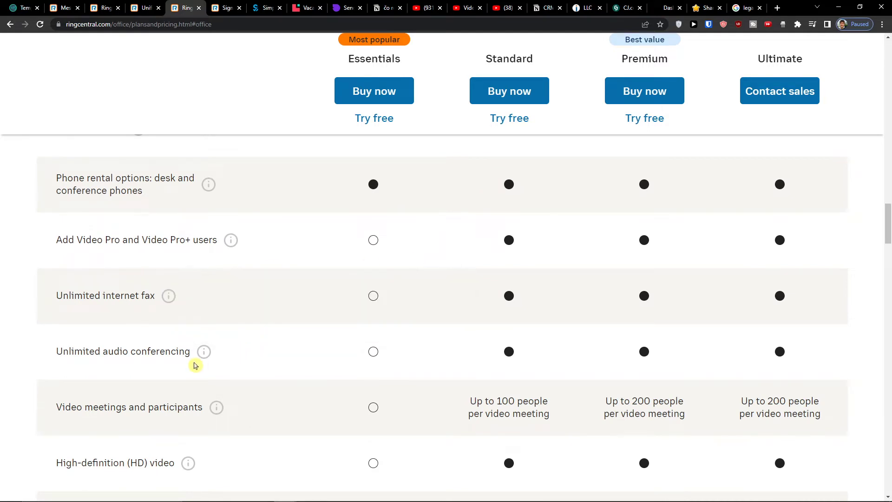
{"action": "scroll", "scroll_direction": "down", "scroll_amount": 3}
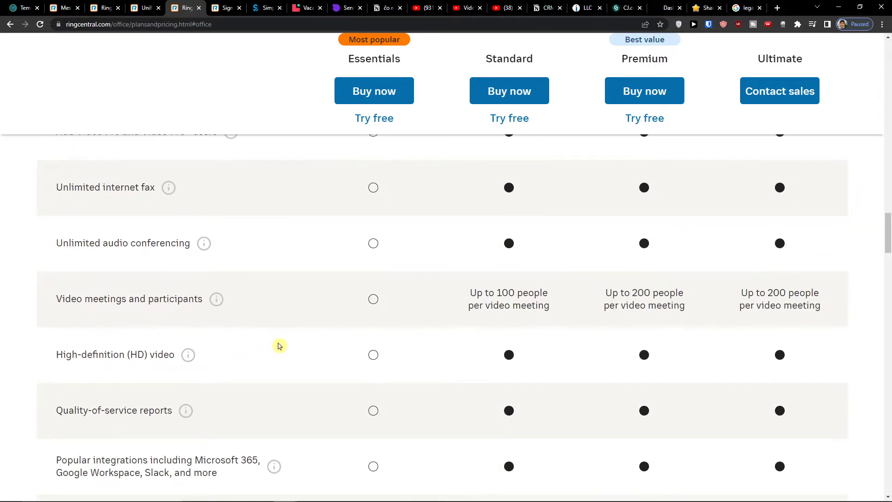
{"action": "mouse_move", "coordinate": [310, 319]}
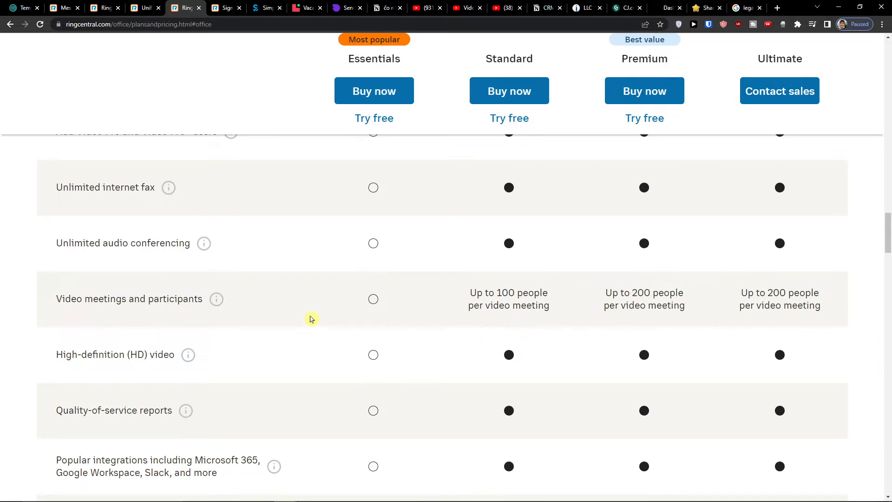
{"action": "mouse_move", "coordinate": [311, 318]}
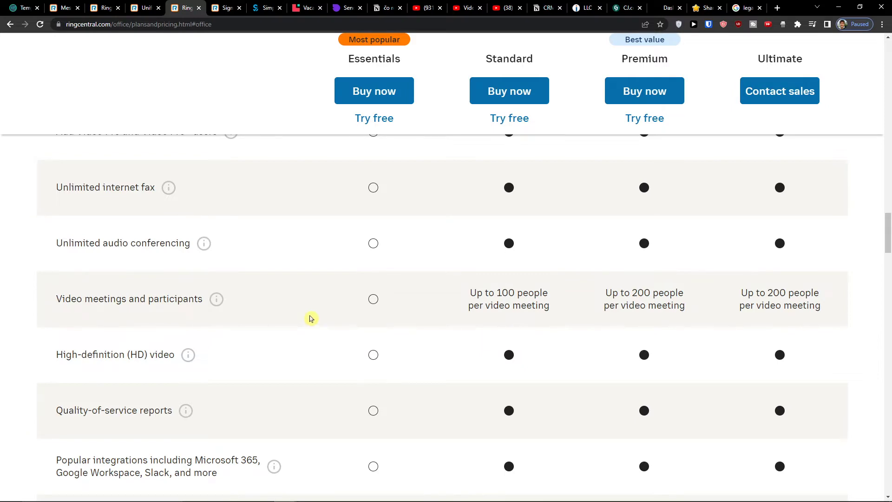
{"action": "mouse_move", "coordinate": [304, 313]}
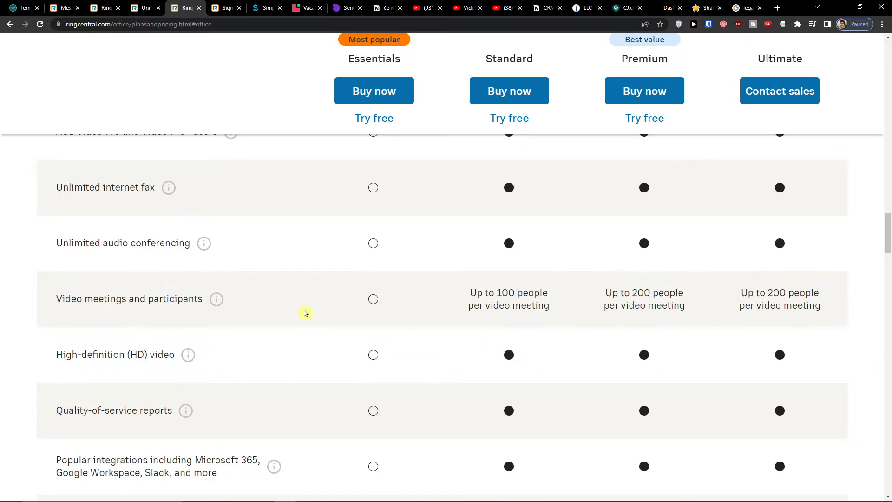
{"action": "scroll", "scroll_direction": "down", "scroll_amount": 3}
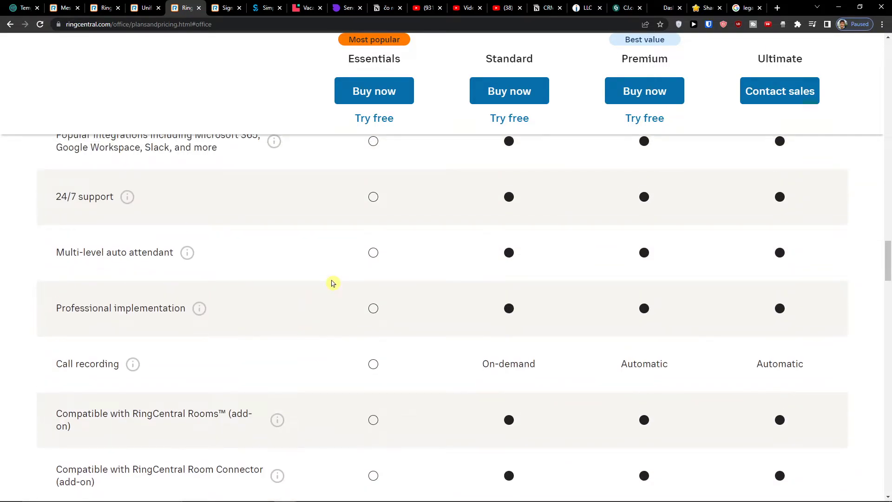
{"action": "scroll", "scroll_direction": "down", "scroll_amount": 3}
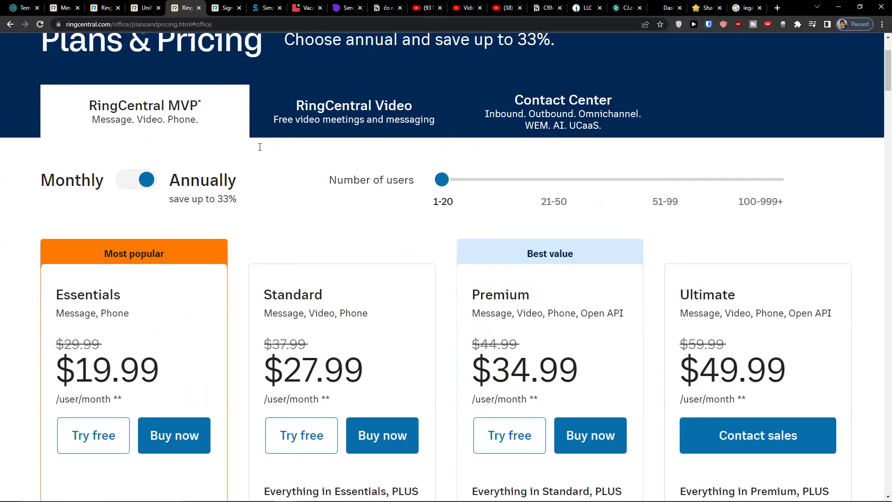
- Sign up for free RingCentral Video as '16 or over' and submit the temporary email
{"action": "left_click", "coordinate": [93, 436]}
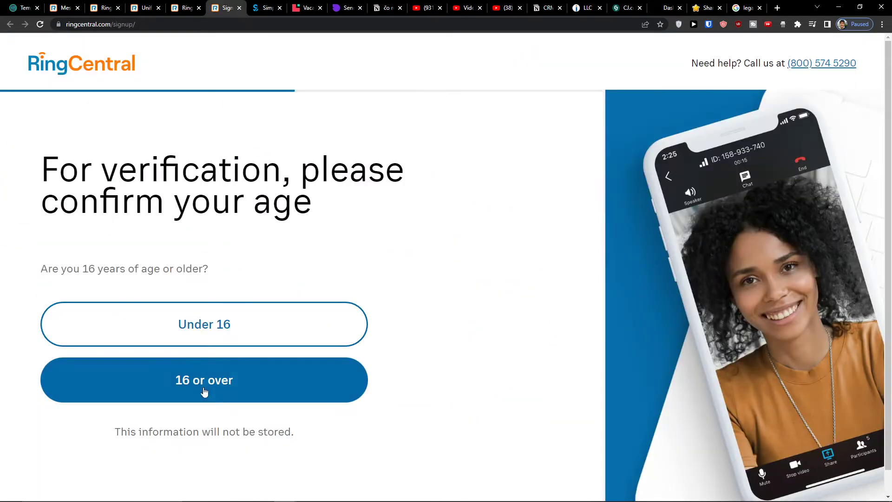
{"action": "left_click", "coordinate": [204, 381]}
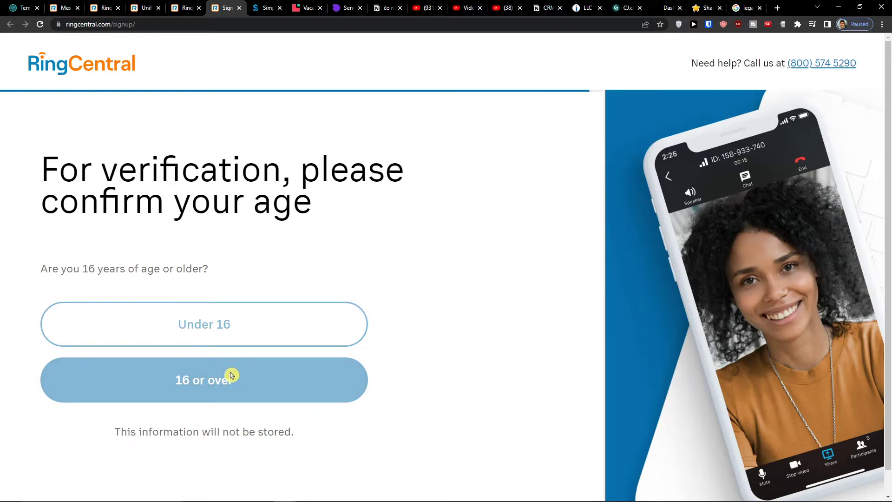
{"action": "left_click", "coordinate": [203, 380]}
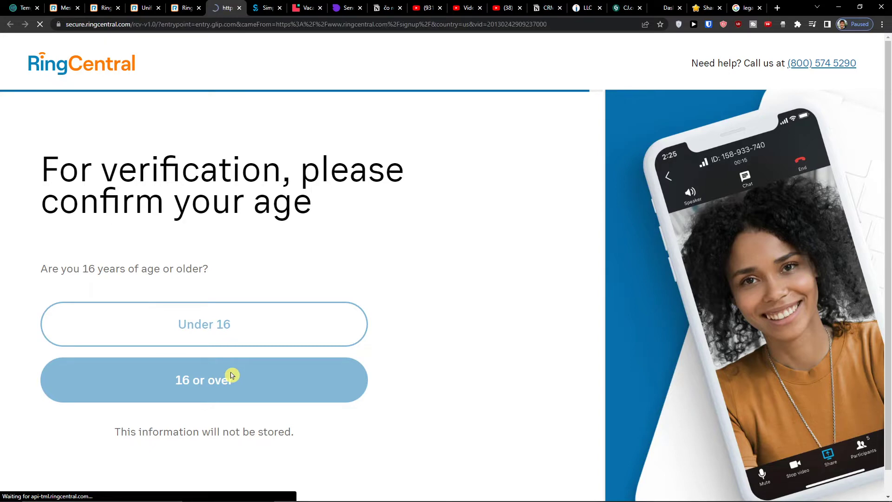
{"action": "left_click", "coordinate": [204, 380]}
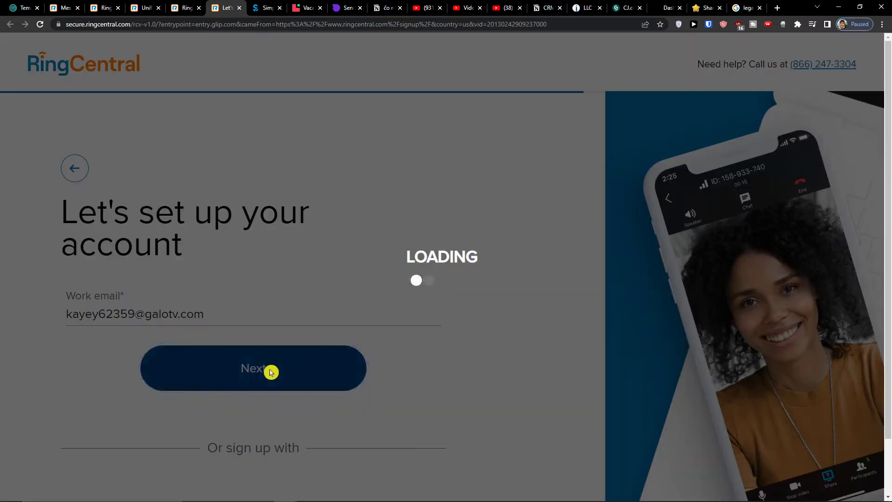
{"action": "left_click", "coordinate": [253, 367]}
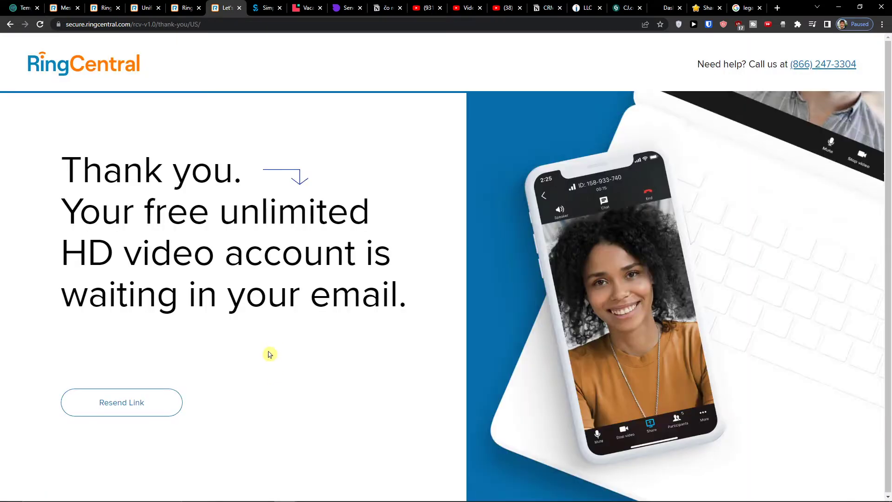
{"action": "left_click_drag", "start_coordinate": [119, 210], "coordinate": [304, 268]}
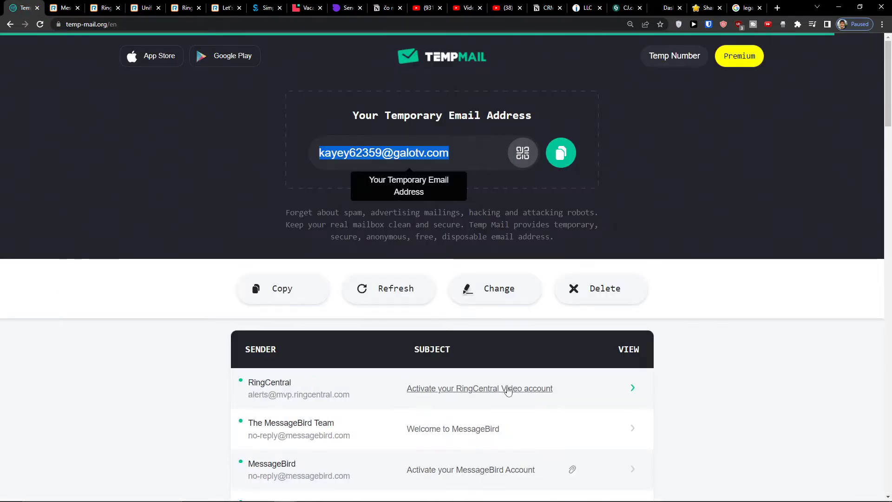
- Open the 'Activate your RingCentral Video account' email in the Temp Mail inbox
{"action": "left_click", "coordinate": [480, 388]}
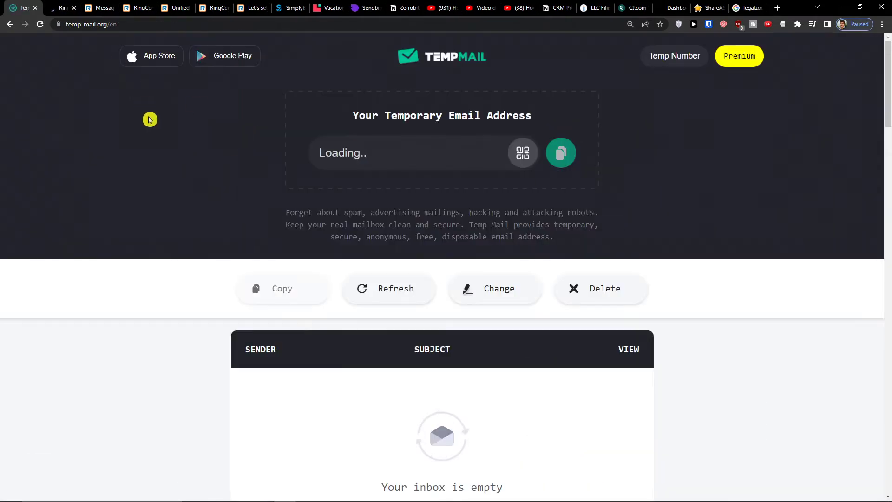
{"action": "mouse_move", "coordinate": [258, 105]}
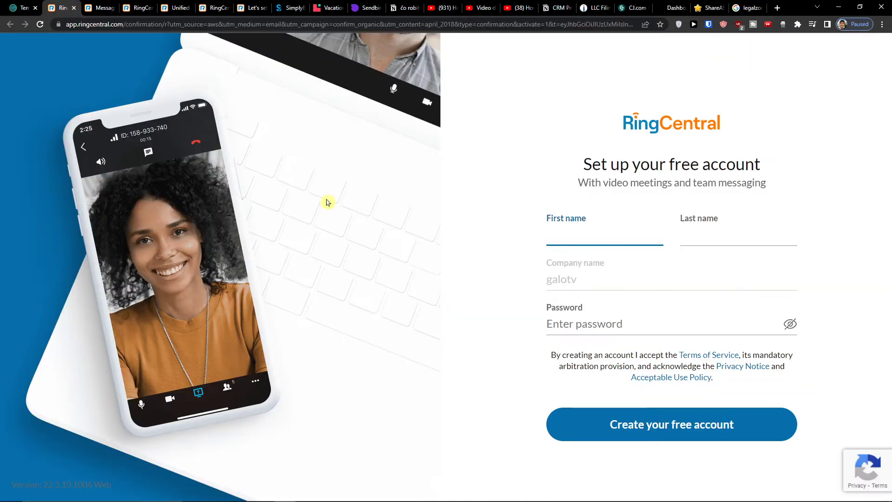
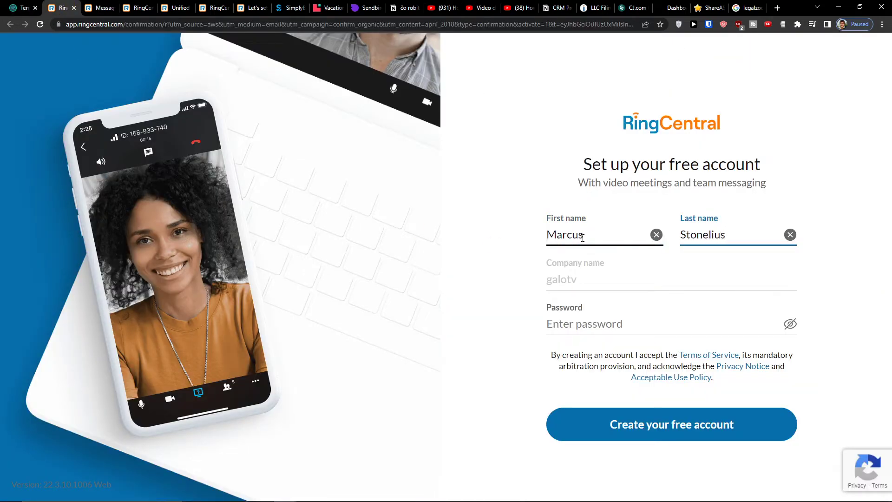
{"action": "left_click", "coordinate": [671, 424]}
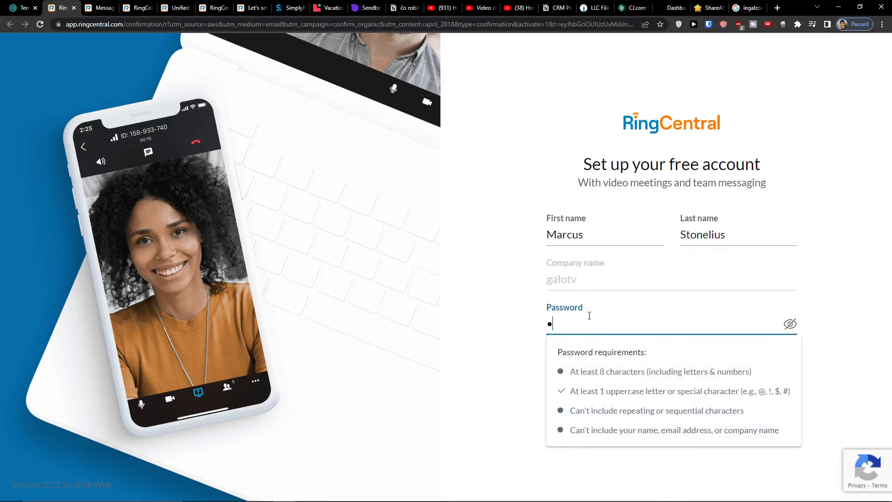
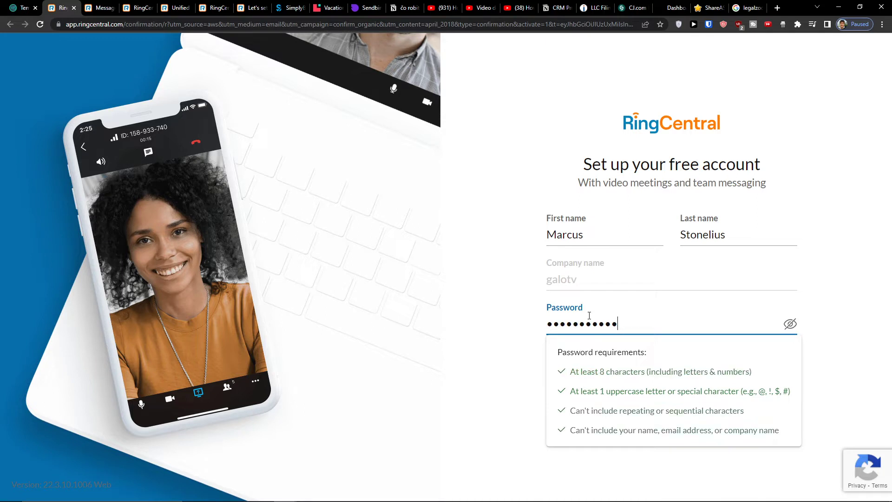
{"action": "left_click", "coordinate": [671, 416]}
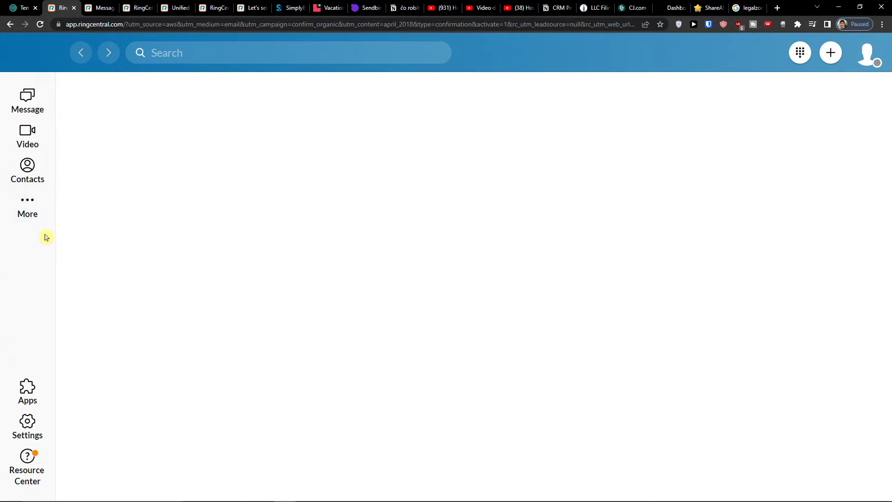
{"action": "mouse_move", "coordinate": [27, 101]}
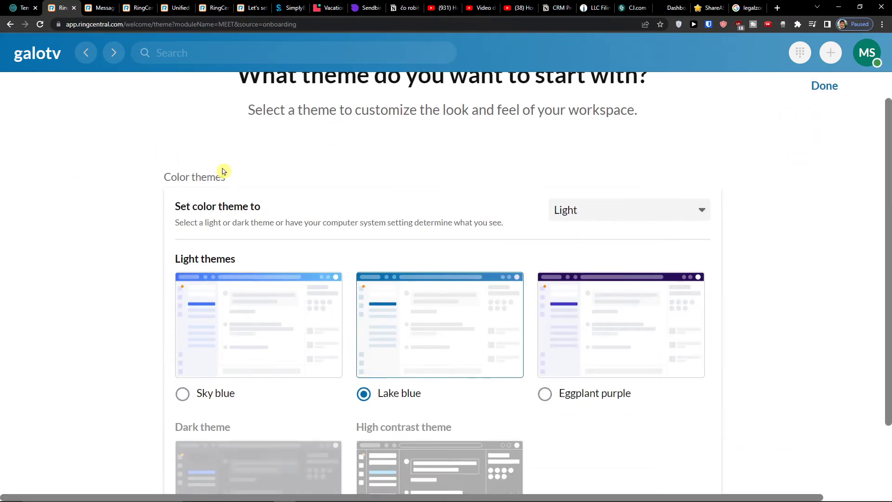
- Keep the Lake blue light theme and confirm it with Done
{"action": "scroll", "scroll_direction": "down", "scroll_amount": 3}
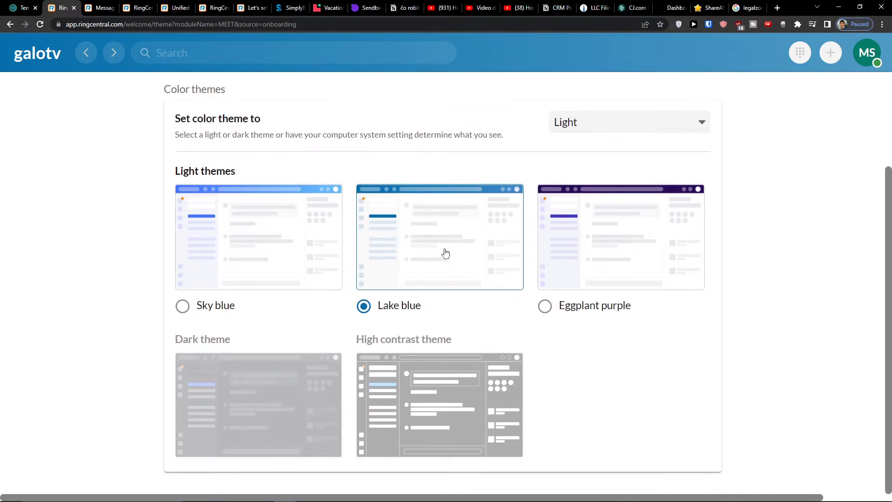
{"action": "mouse_move", "coordinate": [268, 279]}
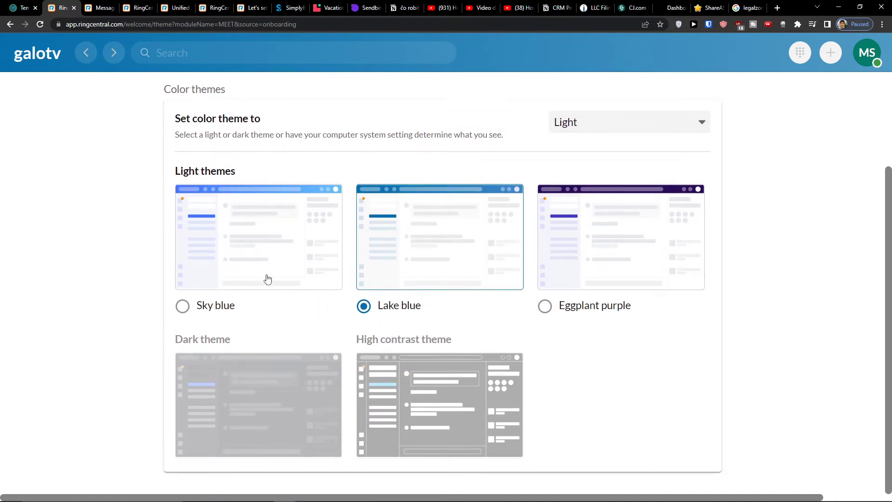
{"action": "mouse_move", "coordinate": [294, 276]}
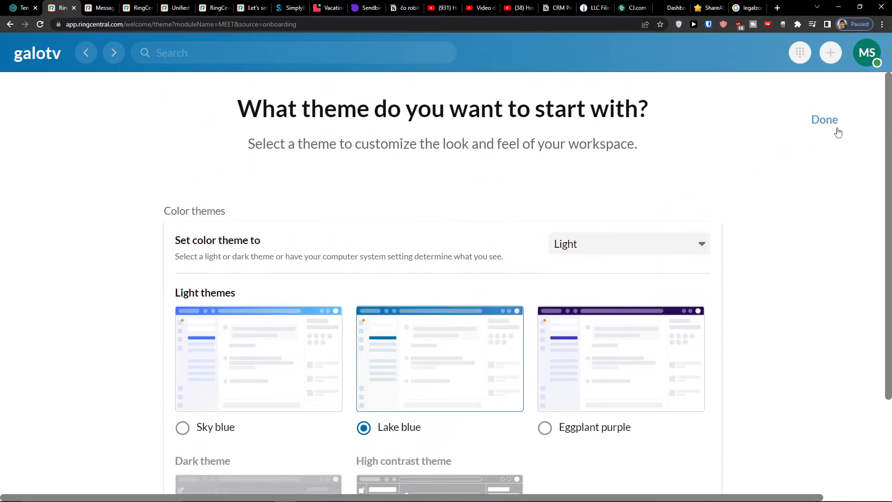
{"action": "left_click", "coordinate": [824, 120]}
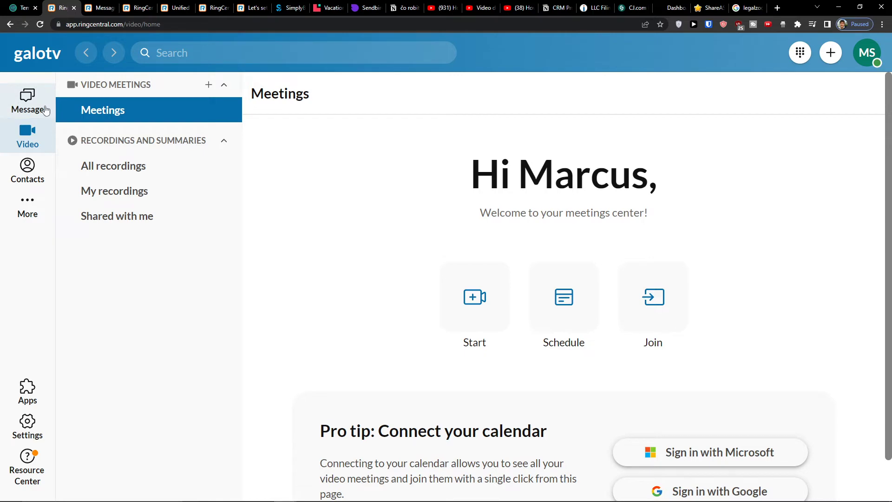
{"action": "left_click", "coordinate": [27, 101]}
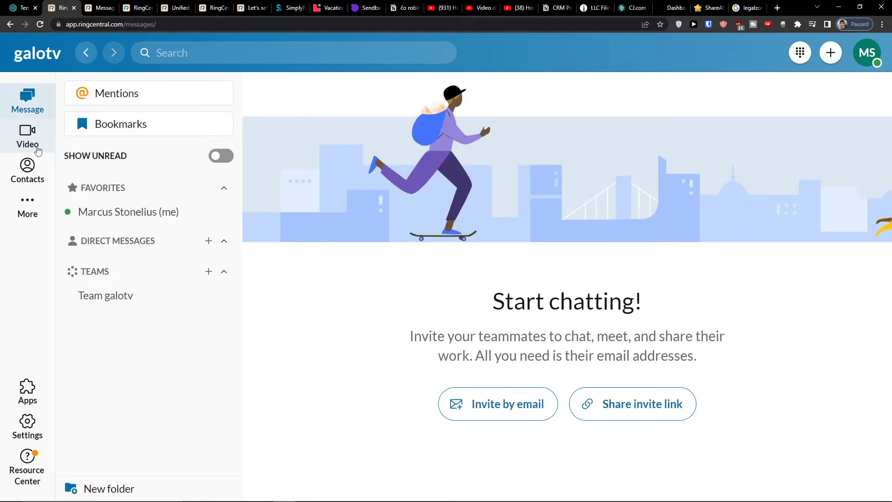
{"action": "left_click", "coordinate": [27, 171]}
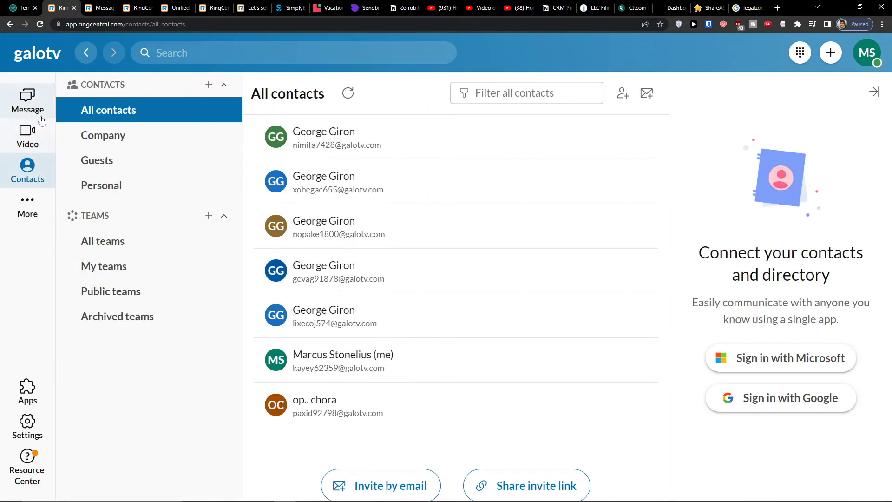
{"action": "left_click", "coordinate": [27, 101]}
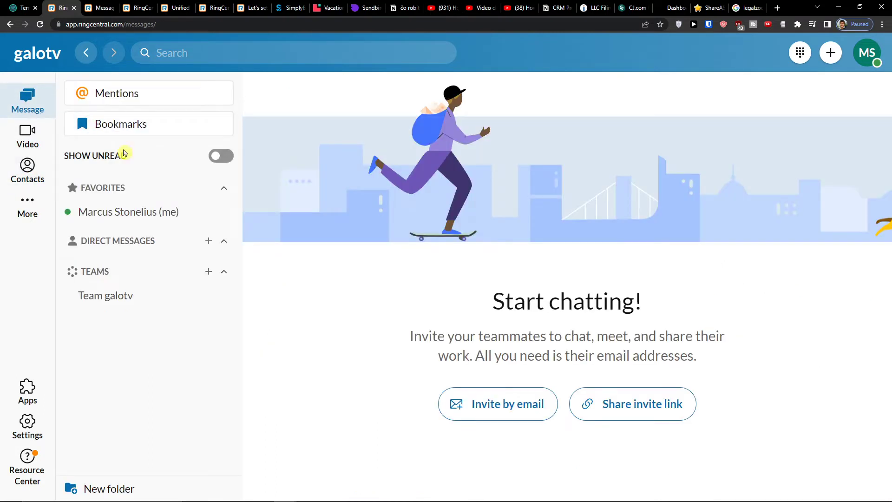
{"action": "mouse_move", "coordinate": [534, 319]}
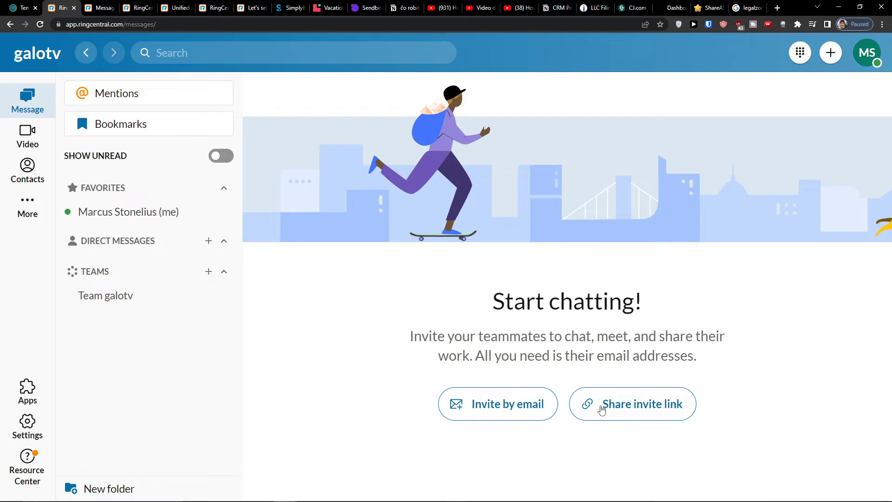
{"action": "mouse_move", "coordinate": [9, 114]}
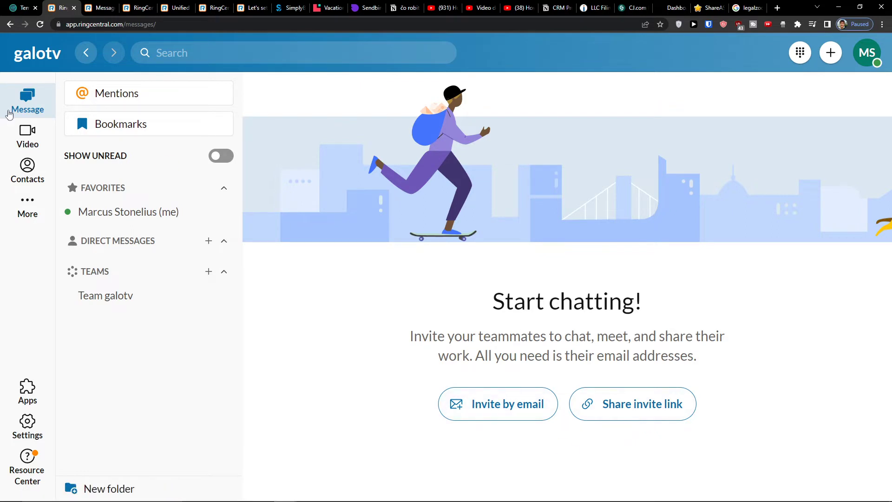
{"action": "mouse_move", "coordinate": [28, 132]}
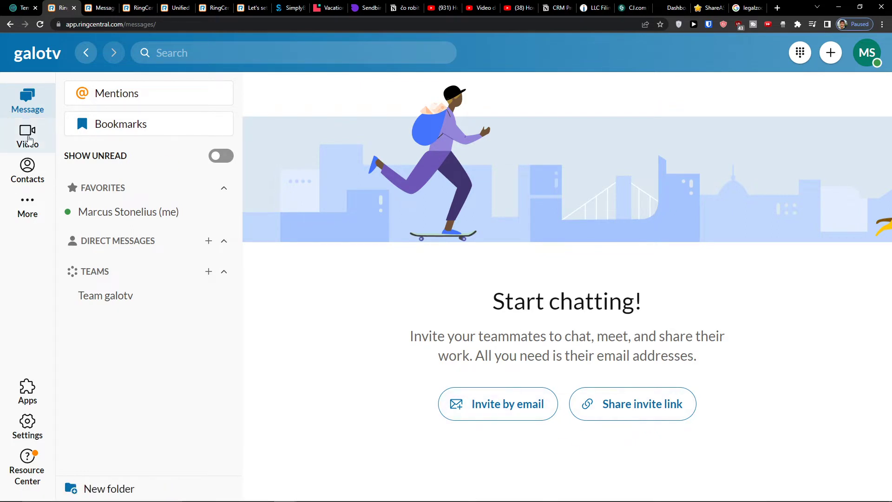
{"action": "left_click", "coordinate": [27, 137]}
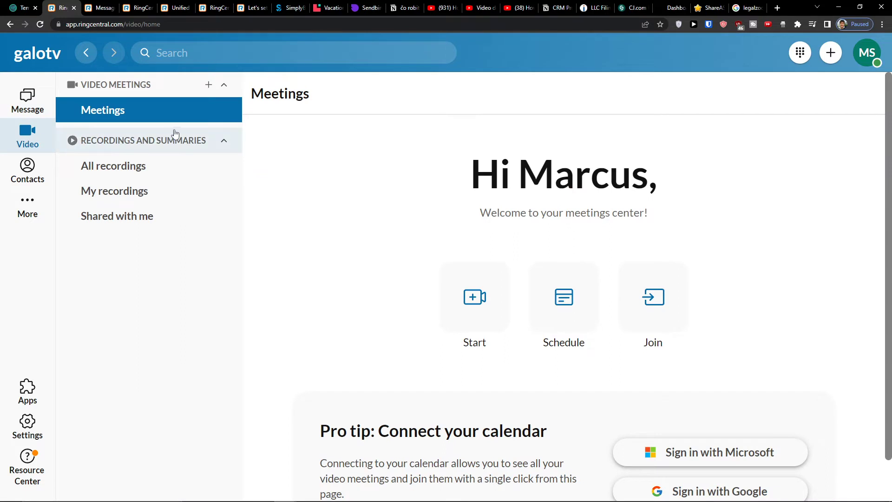
{"action": "mouse_move", "coordinate": [229, 133]}
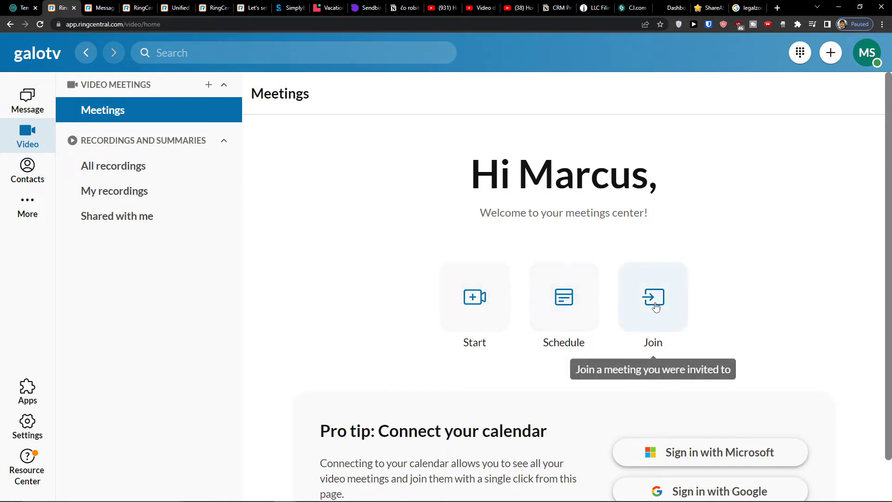
{"action": "mouse_move", "coordinate": [279, 303]}
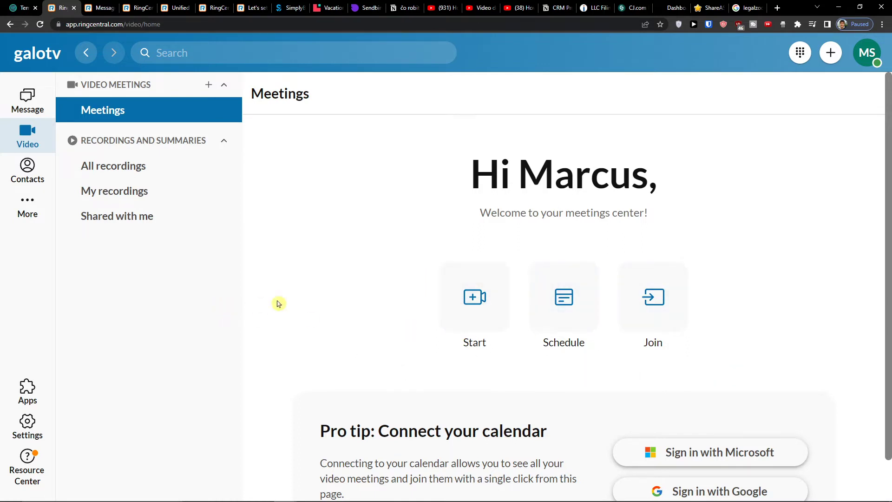
- Schedule the 8/2/2022 11:00 AM meeting using Meeting info after reviewing its settings
{"action": "left_click", "coordinate": [563, 296]}
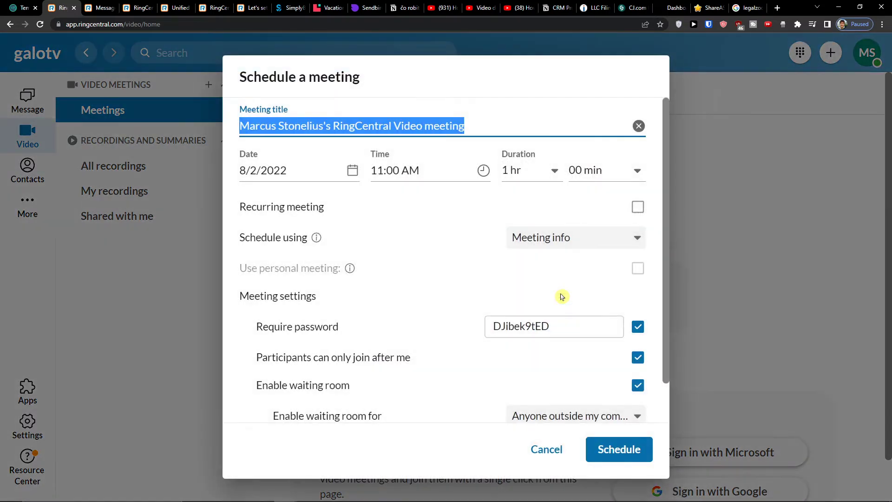
{"action": "mouse_move", "coordinate": [343, 218]}
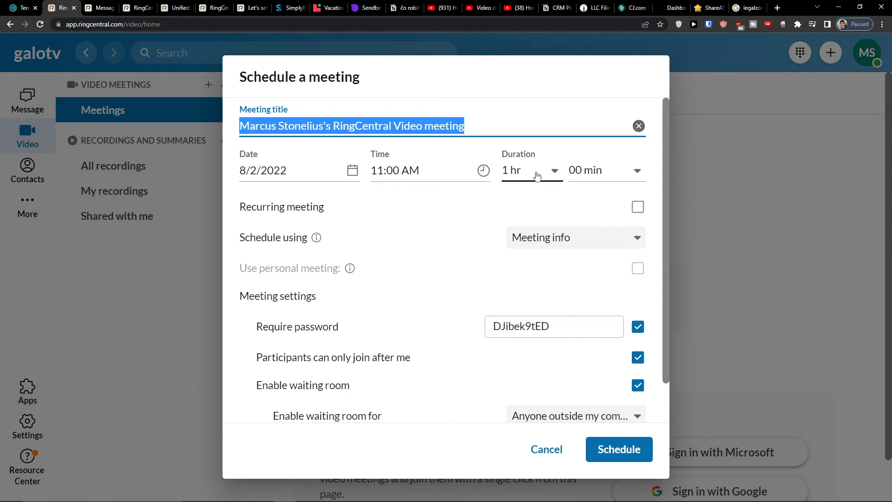
{"action": "mouse_move", "coordinate": [597, 220]}
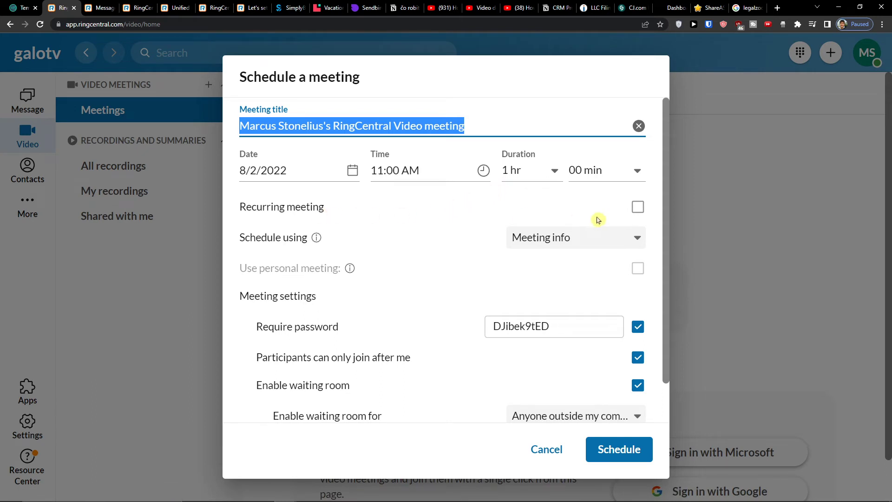
{"action": "left_click", "coordinate": [575, 237]}
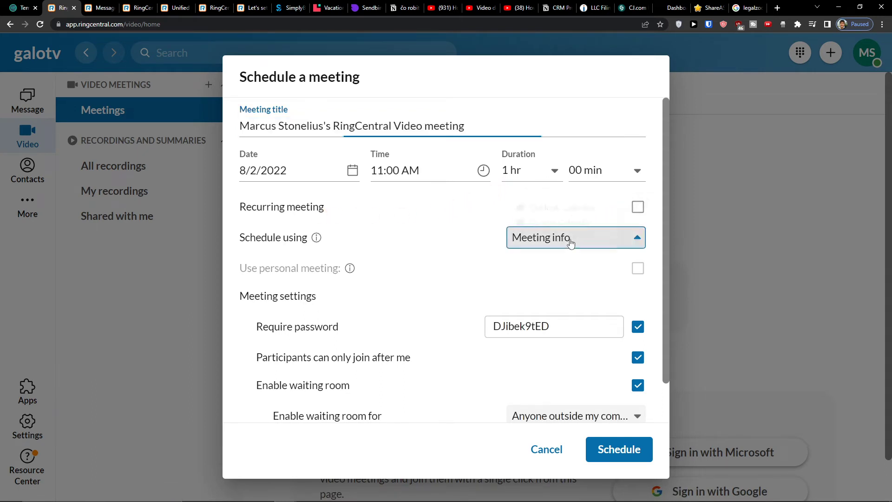
{"action": "left_click", "coordinate": [575, 237]}
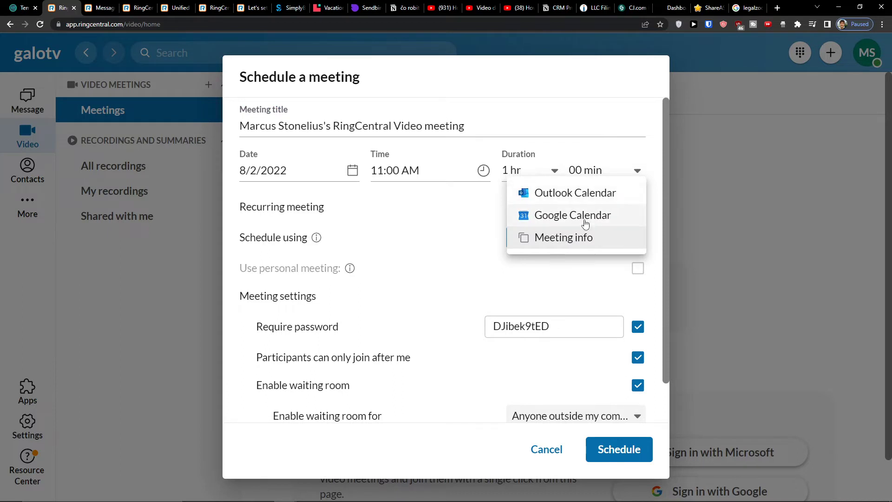
{"action": "left_click", "coordinate": [563, 237]}
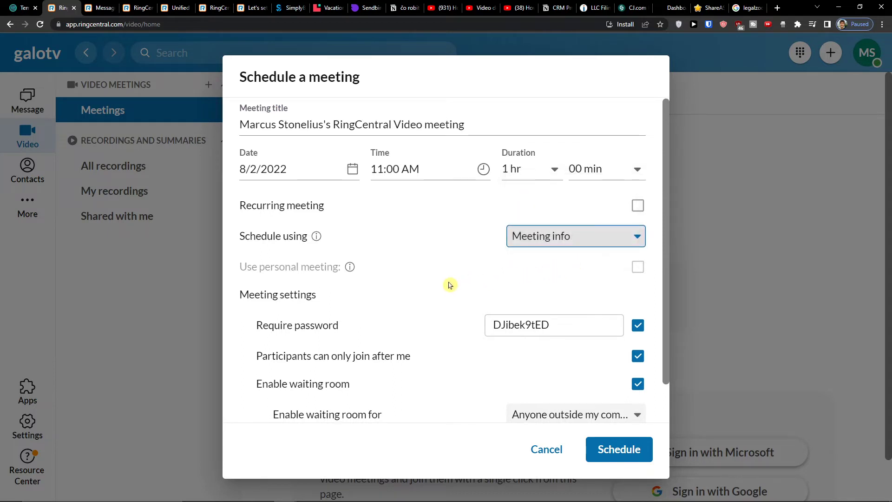
{"action": "scroll", "scroll_direction": "down", "scroll_amount": 3}
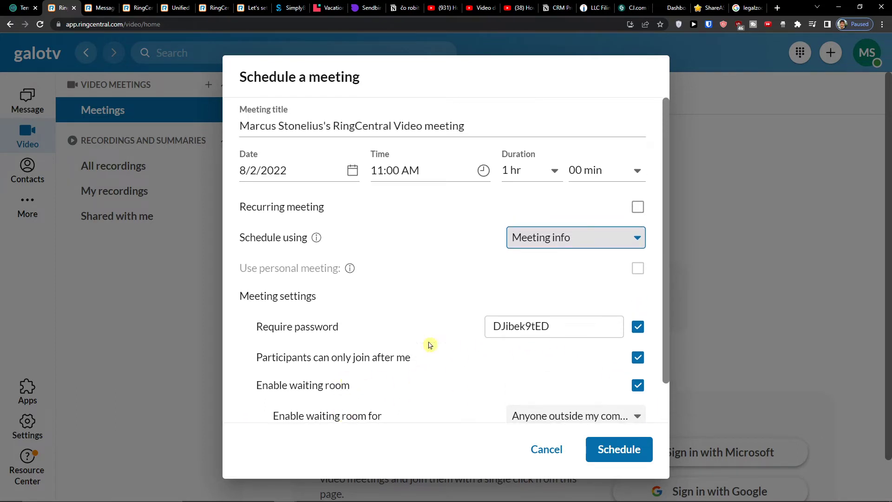
{"action": "scroll", "scroll_direction": "down", "scroll_amount": 3}
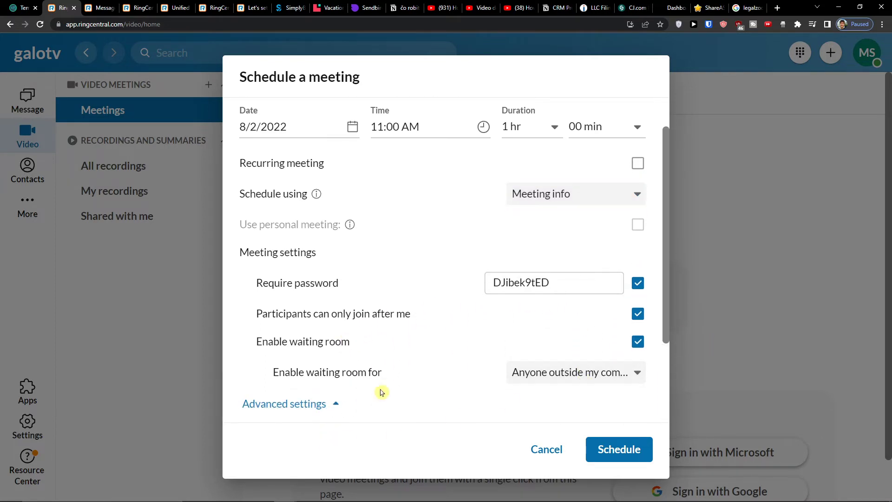
{"action": "scroll", "scroll_direction": "down", "scroll_amount": 3}
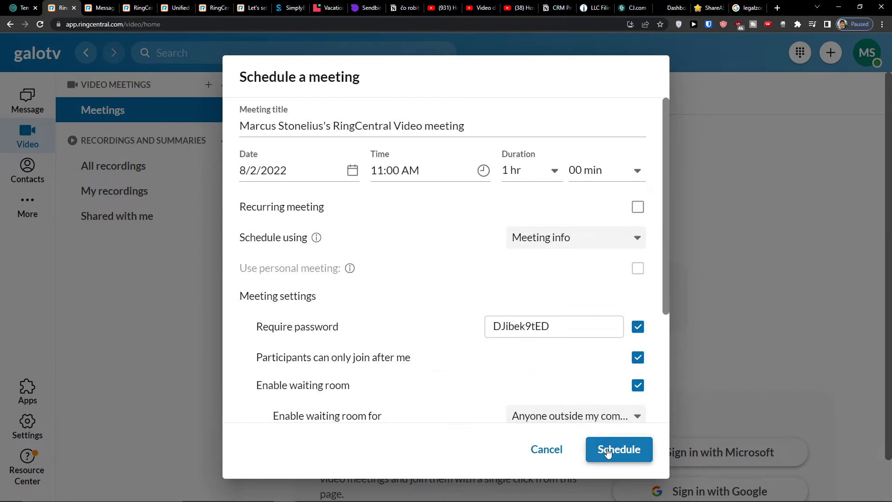
{"action": "left_click", "coordinate": [619, 449]}
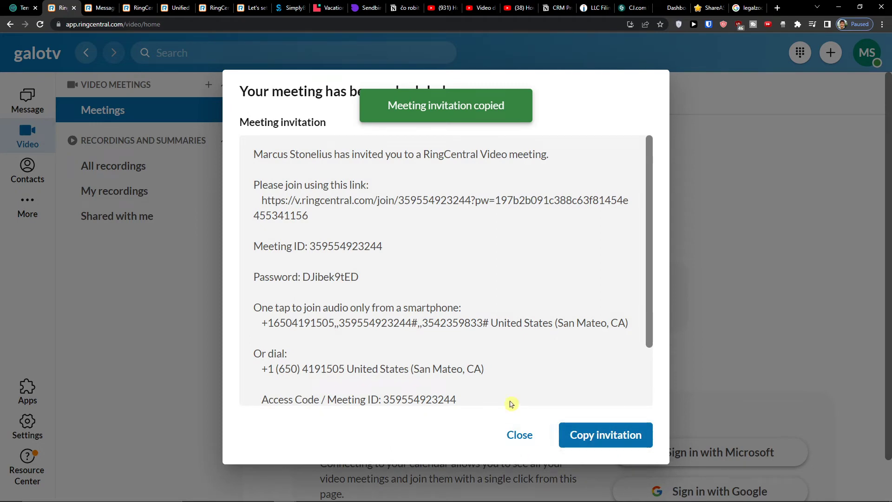
- Dismiss the 'Your meeting has been scheduled' dialog and return to Meetings
{"action": "left_click", "coordinate": [519, 435]}
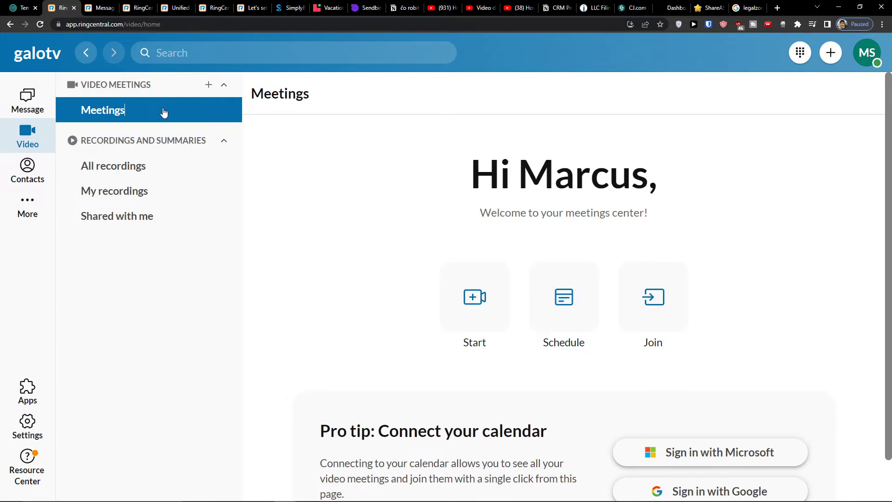
{"action": "left_click", "coordinate": [114, 165]}
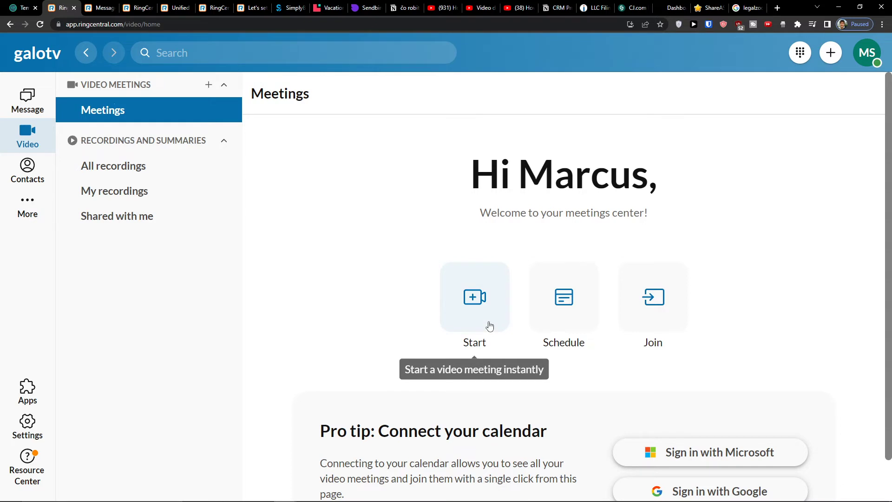
- Start an instant meeting, allowing camera and microphone access and the new-window notice
{"action": "left_click", "coordinate": [475, 297]}
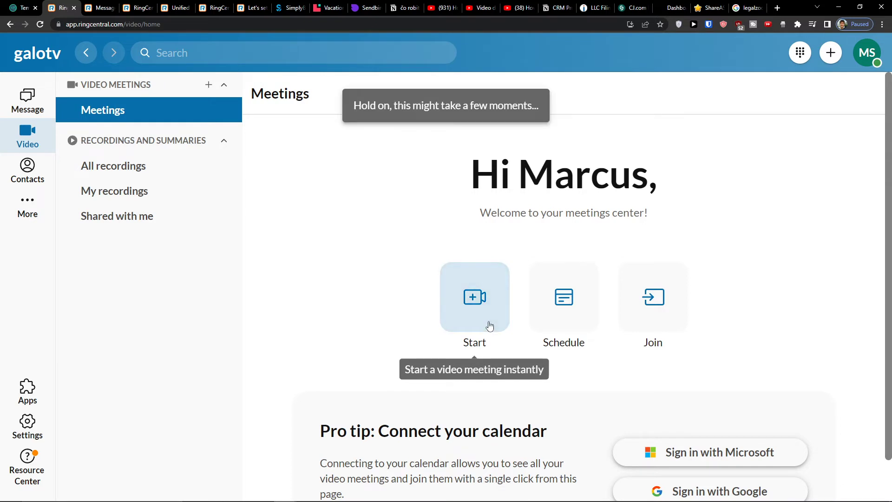
{"action": "mouse_move", "coordinate": [378, 294]}
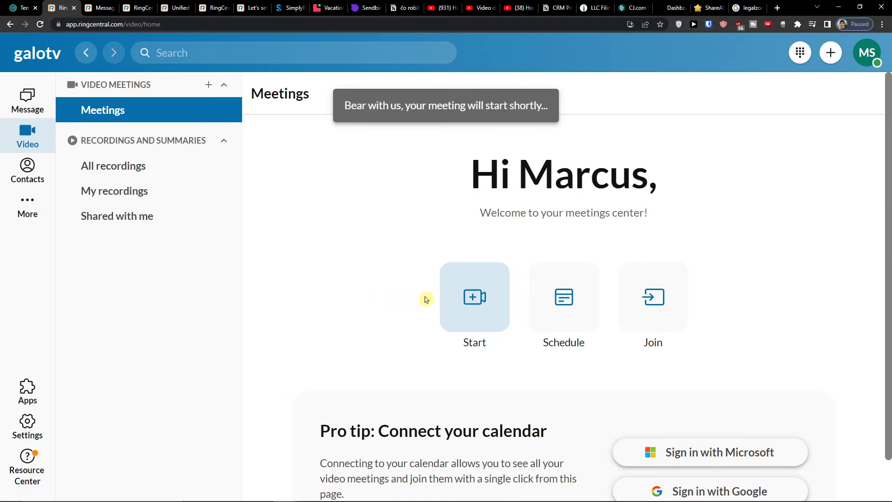
{"action": "left_click", "coordinate": [474, 296]}
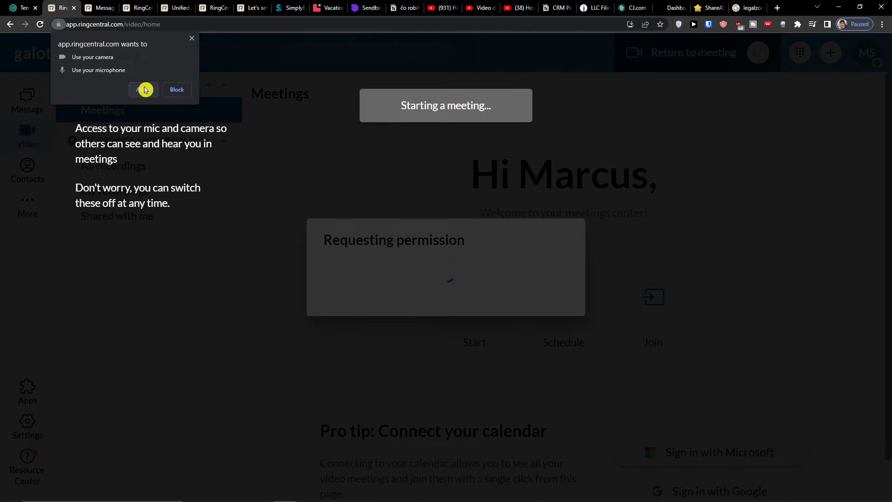
{"action": "left_click", "coordinate": [141, 89]}
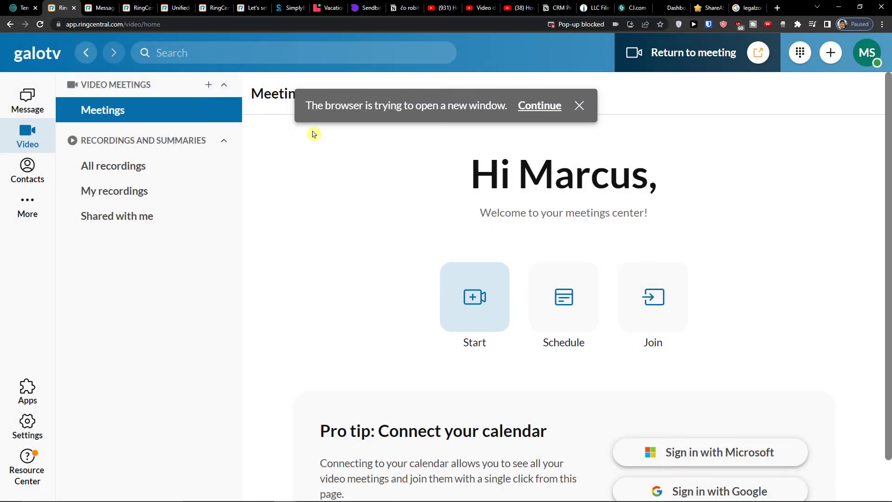
{"action": "left_click", "coordinate": [538, 106]}
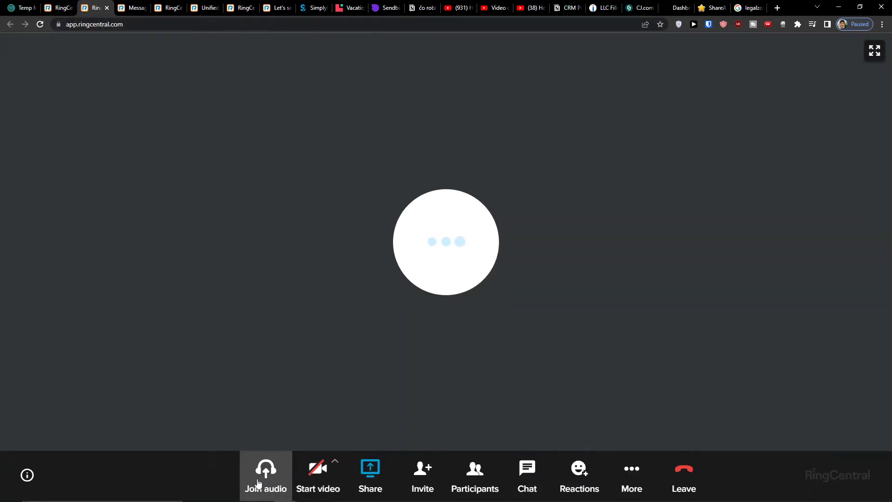
- Set the audio options to the Realtek microphone and choose the speakers
{"action": "left_click", "coordinate": [266, 481]}
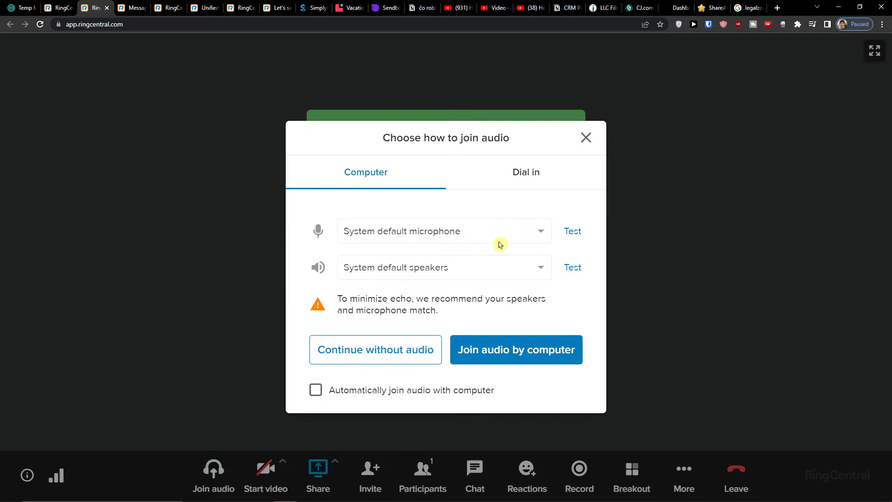
{"action": "left_click", "coordinate": [442, 230]}
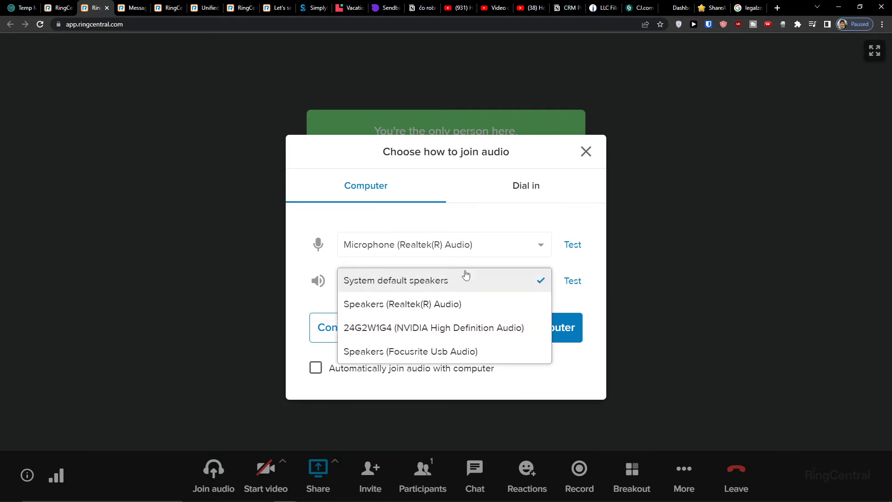
{"action": "left_click", "coordinate": [395, 280]}
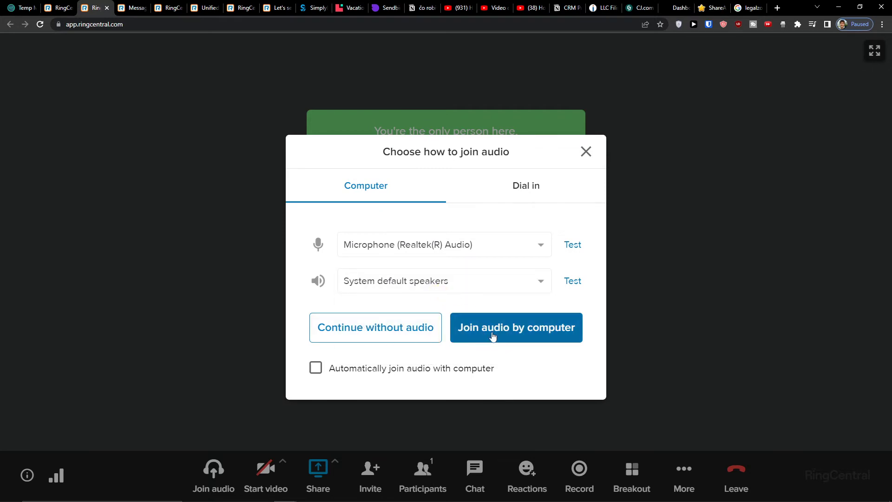
- Join audio by computer, then turn the camera on and back off
{"action": "left_click", "coordinate": [515, 327]}
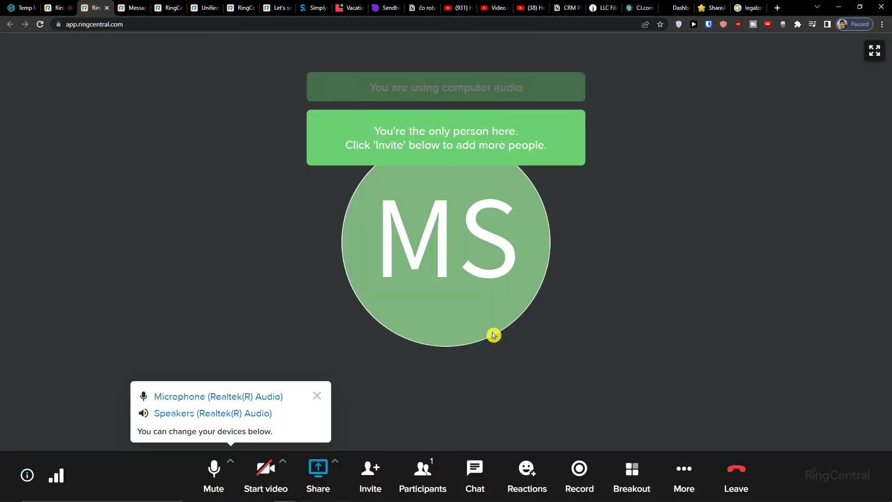
{"action": "left_click", "coordinate": [265, 468]}
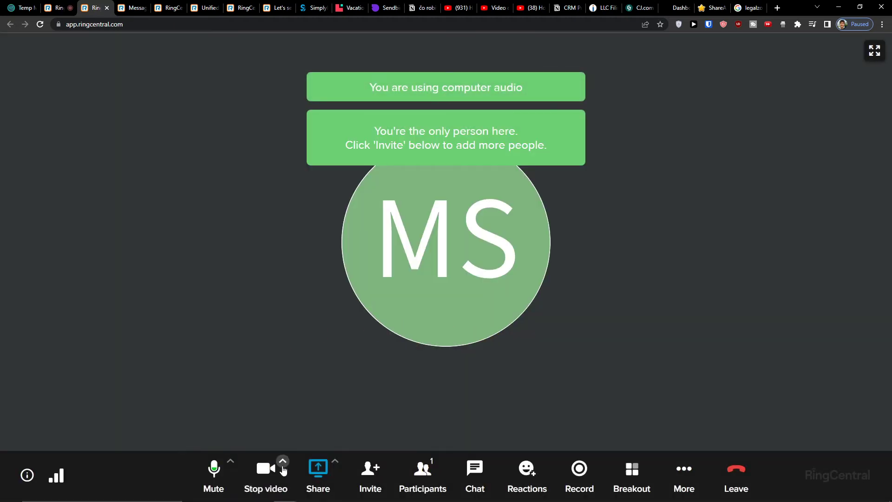
{"action": "left_click", "coordinate": [266, 468]}
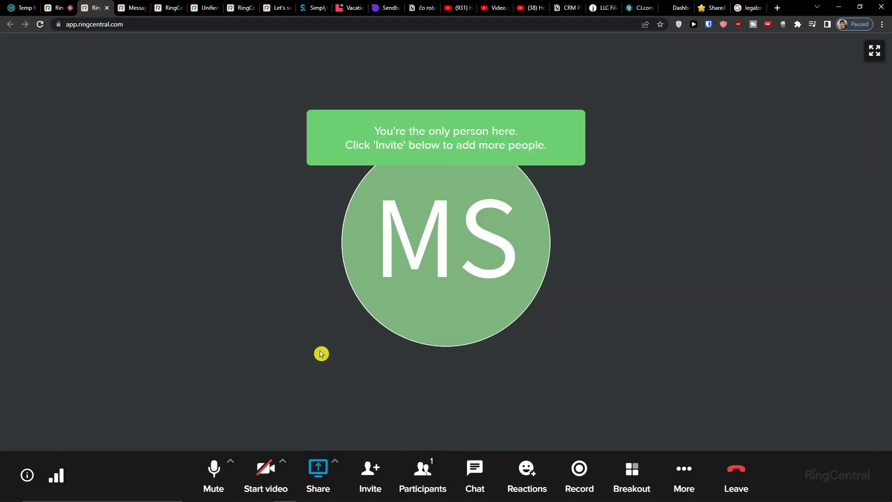
{"action": "mouse_move", "coordinate": [350, 329]}
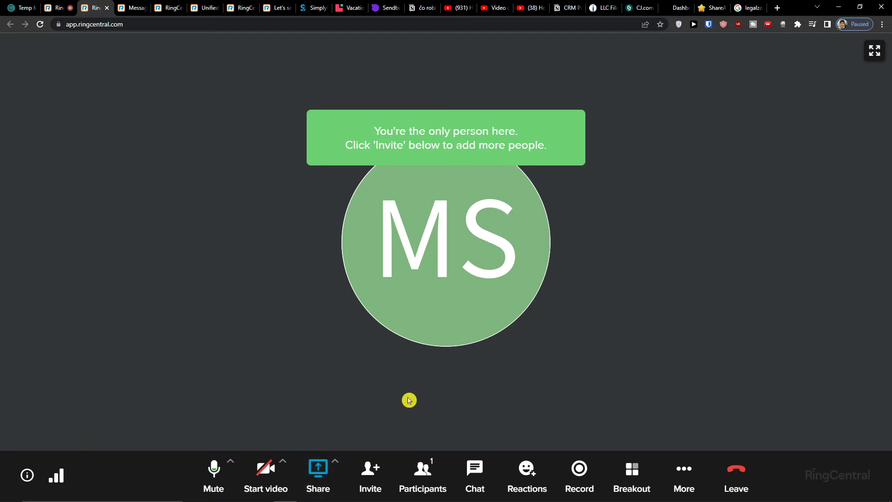
- View the Share screen and whiteboard options, then the Invite options and participant list
{"action": "left_click", "coordinate": [335, 461]}
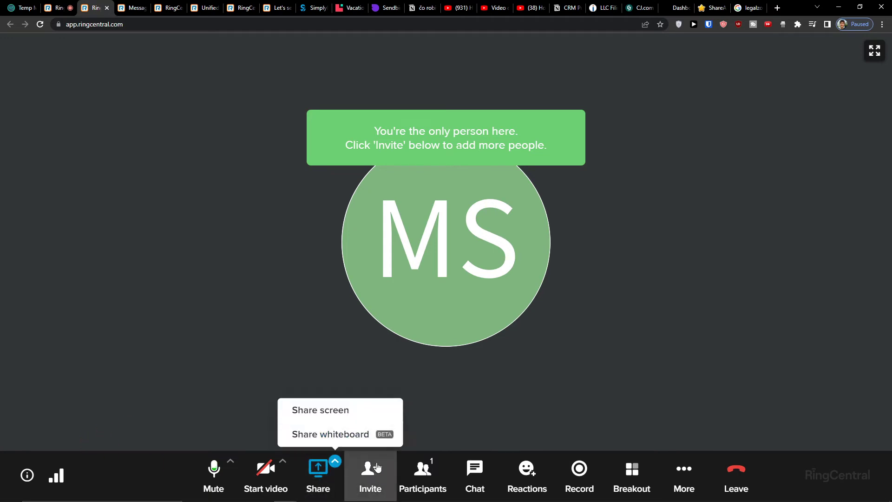
{"action": "left_click", "coordinate": [370, 475]}
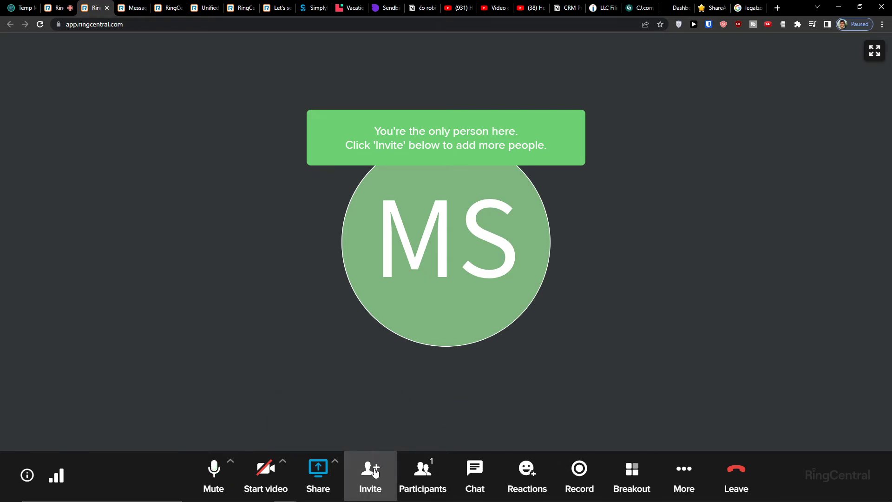
{"action": "left_click", "coordinate": [370, 475]}
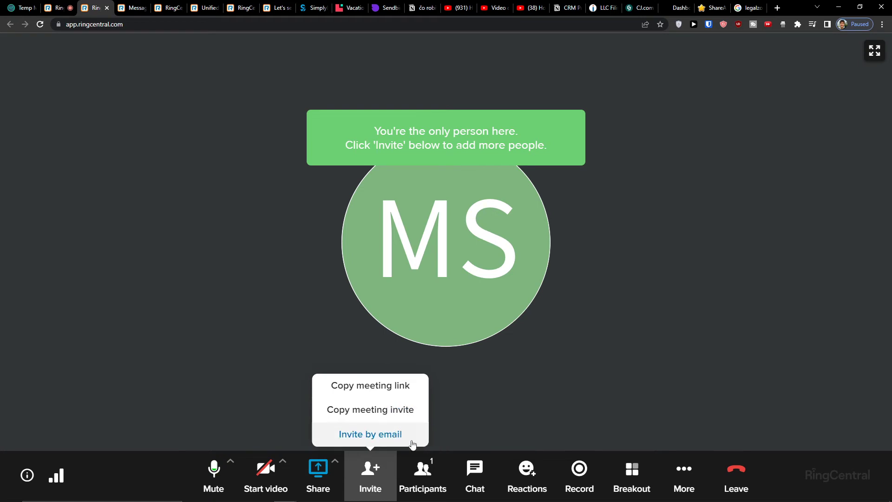
{"action": "left_click", "coordinate": [423, 475]}
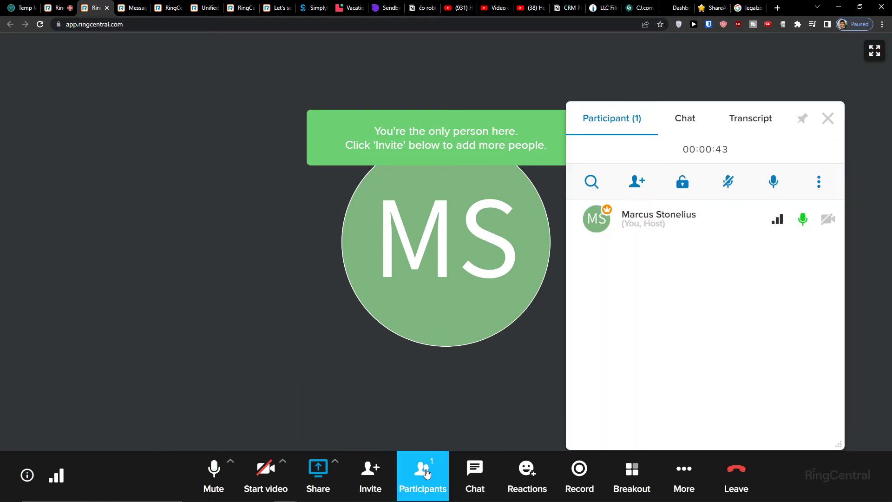
- Open and close the meeting chat, then open Reactions to raise a hand
{"action": "left_click", "coordinate": [474, 475]}
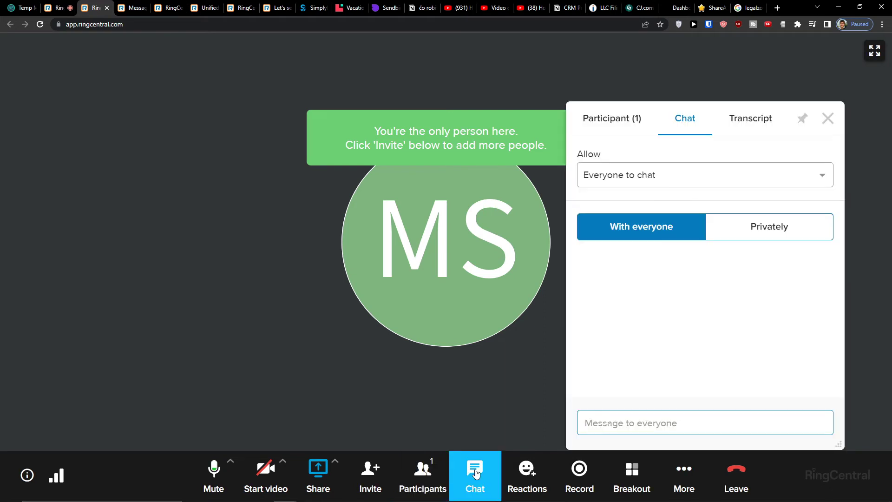
{"action": "left_click", "coordinate": [475, 475]}
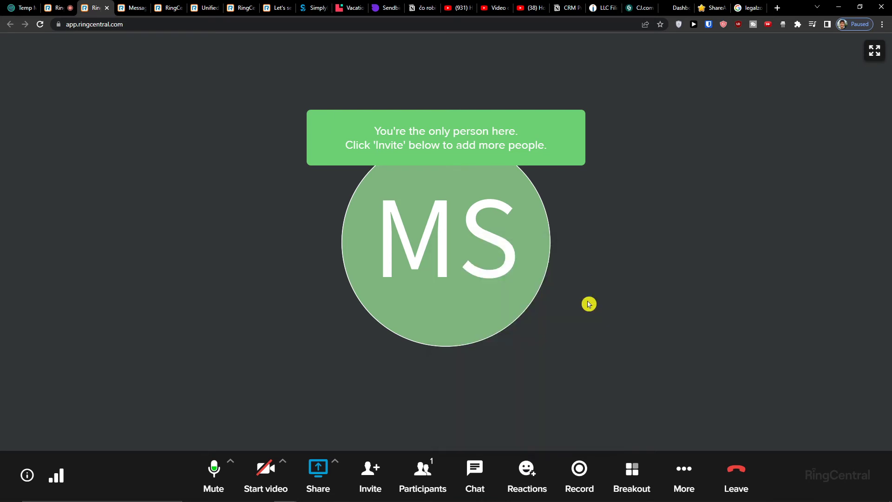
{"action": "left_click", "coordinate": [527, 475]}
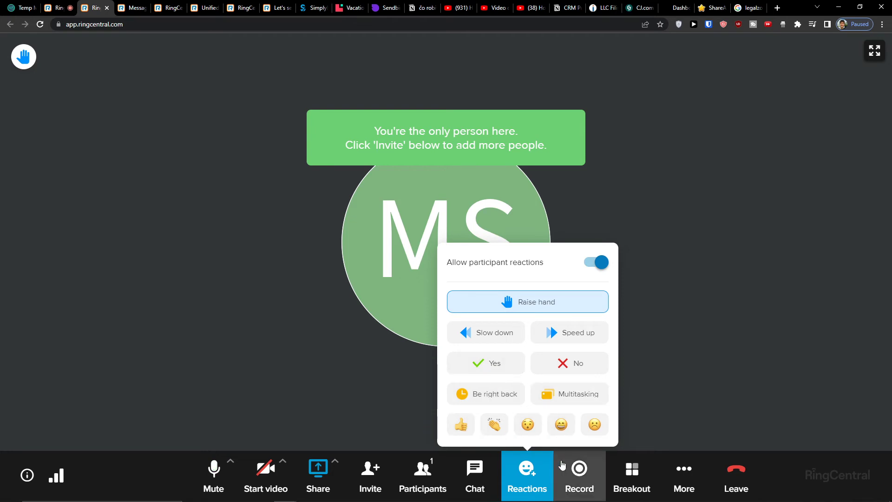
- Close reactions, start then pause the meeting recording, and browse the More options
{"action": "left_click", "coordinate": [579, 475]}
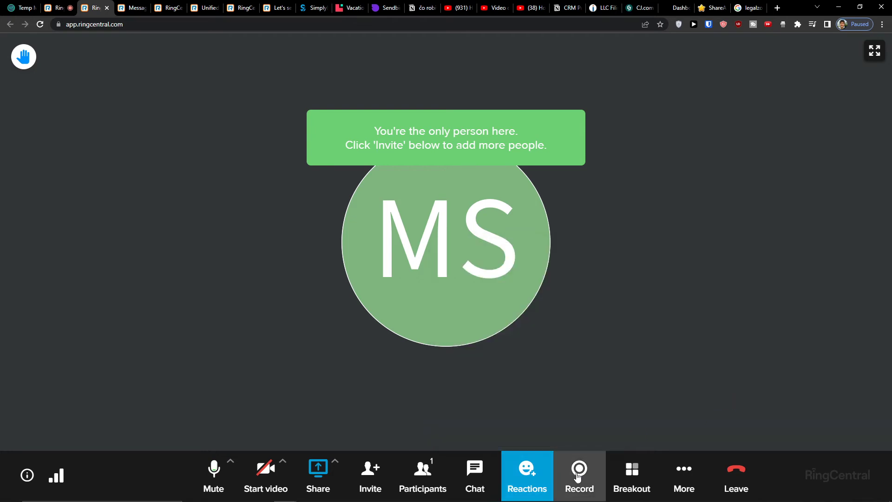
{"action": "left_click", "coordinate": [580, 475]}
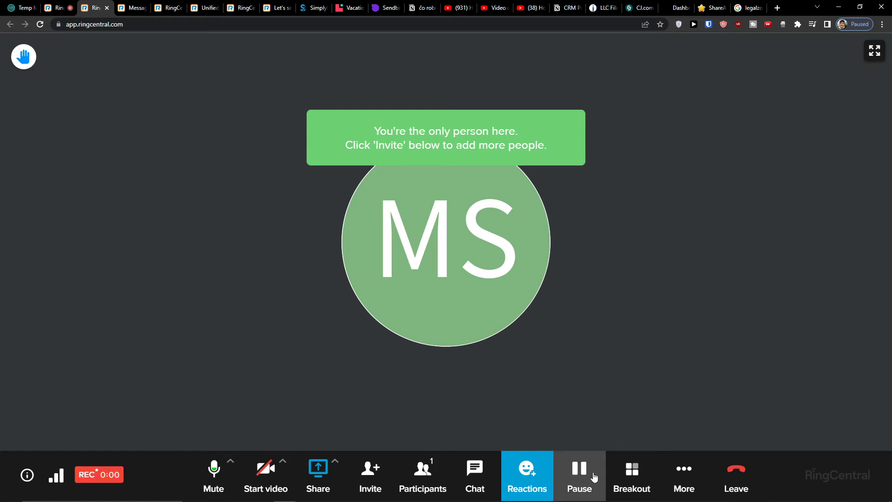
{"action": "left_click", "coordinate": [579, 475]}
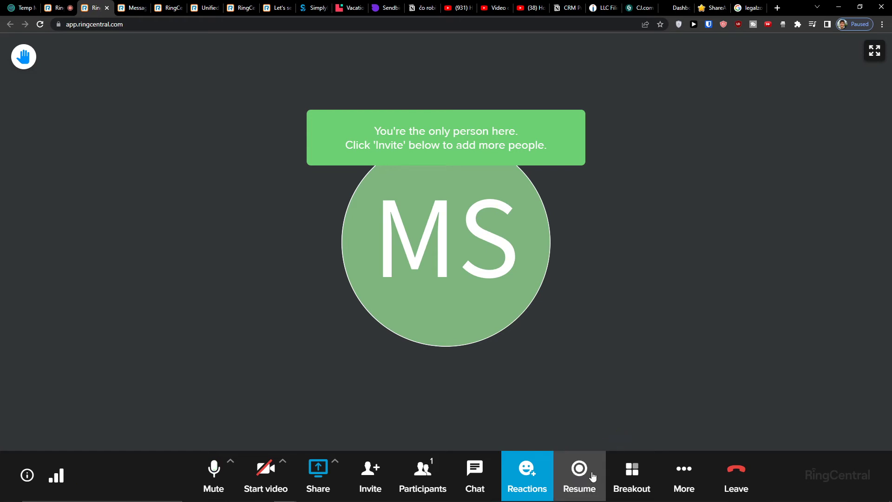
{"action": "mouse_move", "coordinate": [708, 74]}
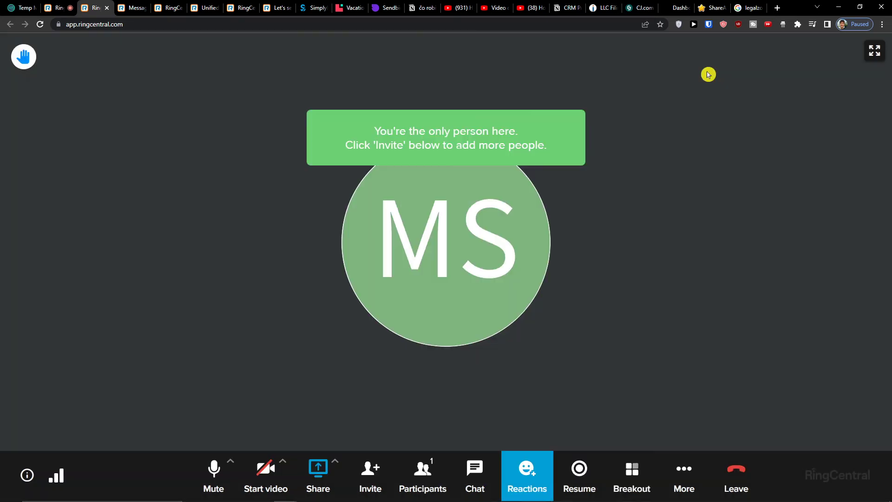
{"action": "left_click", "coordinate": [683, 475]}
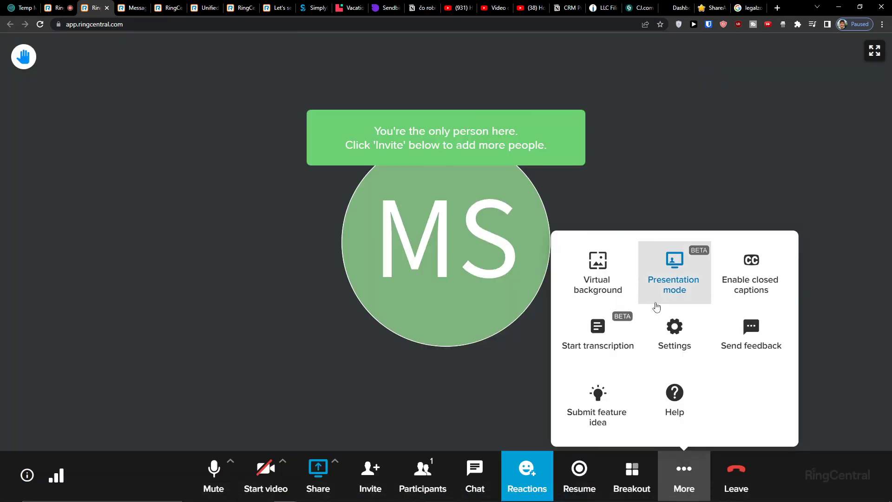
{"action": "mouse_move", "coordinate": [597, 279]}
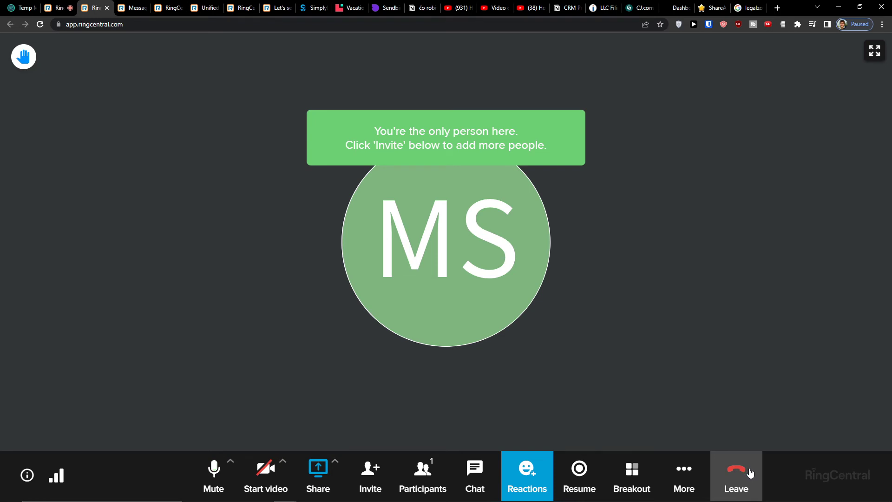
- Leave the meeting and check All recordings for the processing recording
{"action": "left_click", "coordinate": [736, 468]}
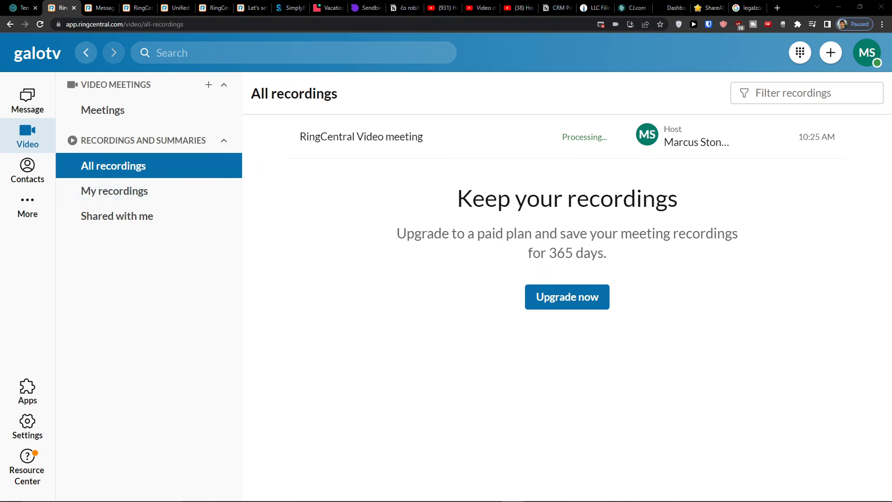
{"action": "mouse_move", "coordinate": [27, 469]}
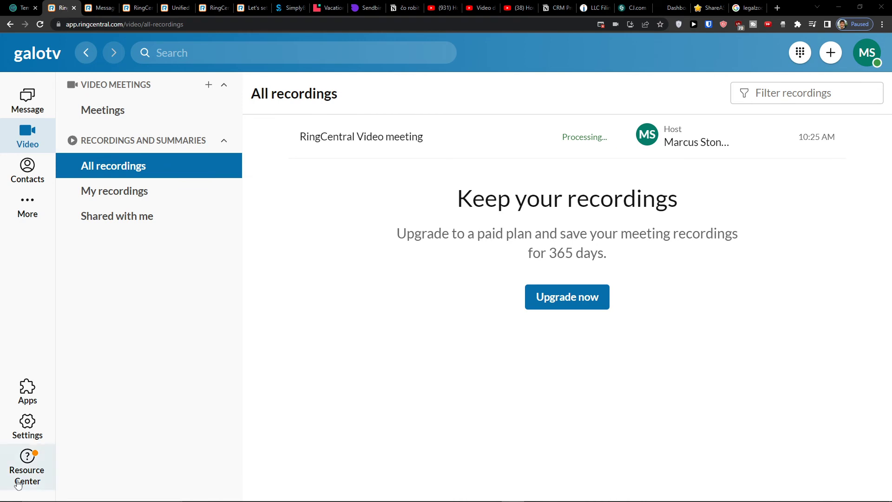
- View the Phone call history under More, then open Calendar's All tasks and events
{"action": "left_click", "coordinate": [27, 205]}
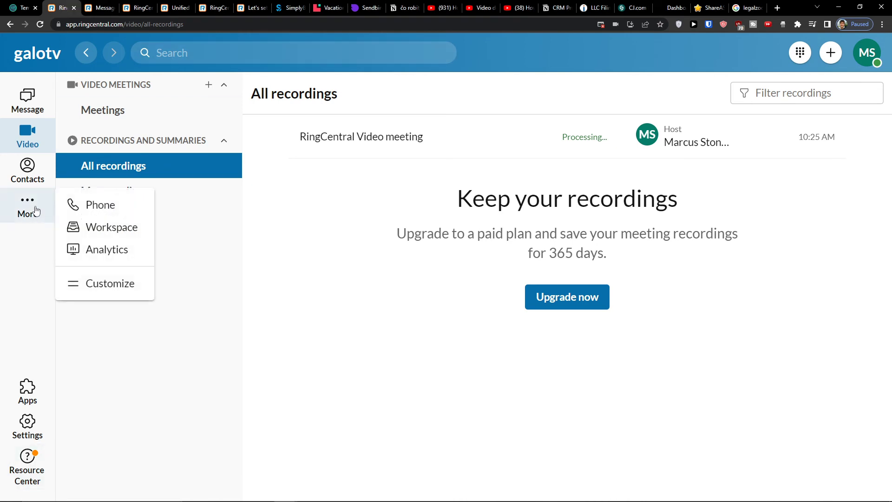
{"action": "left_click", "coordinate": [101, 205]}
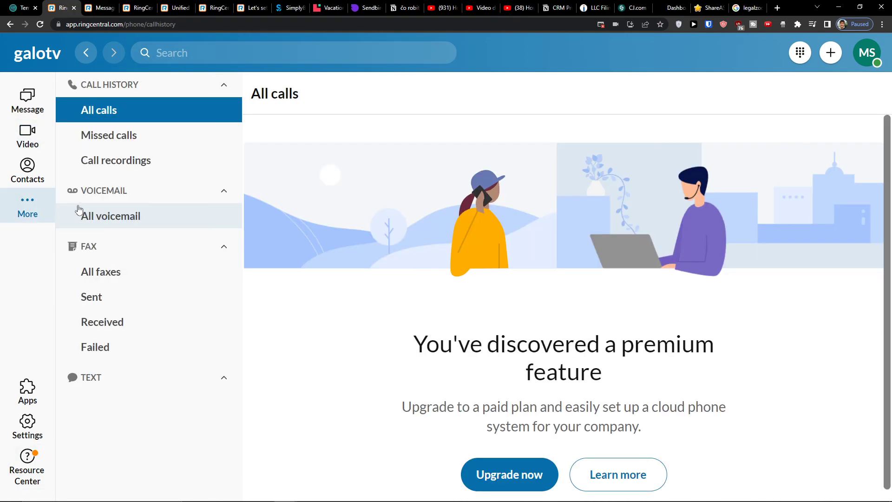
{"action": "mouse_move", "coordinate": [148, 162]}
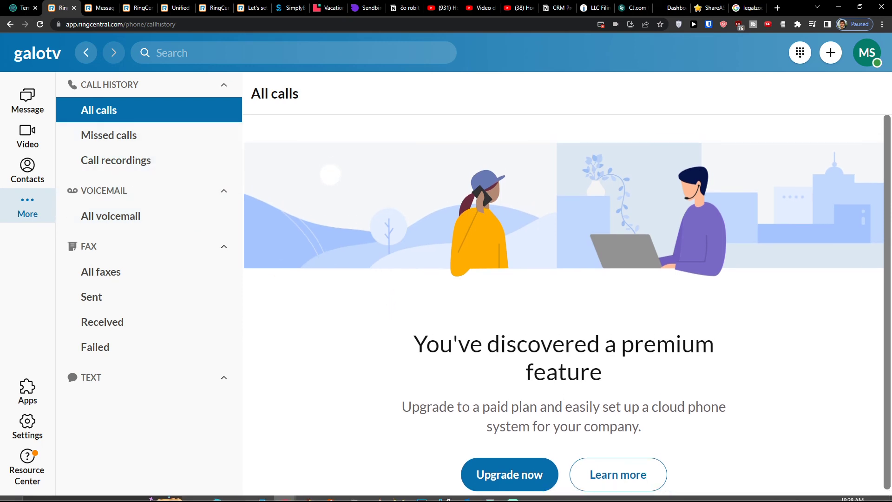
{"action": "mouse_move", "coordinate": [88, 92]}
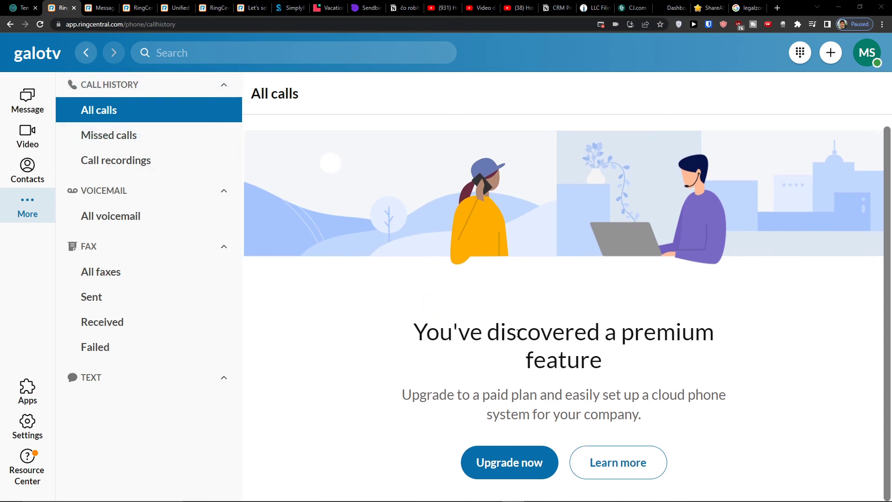
{"action": "left_click", "coordinate": [27, 206]}
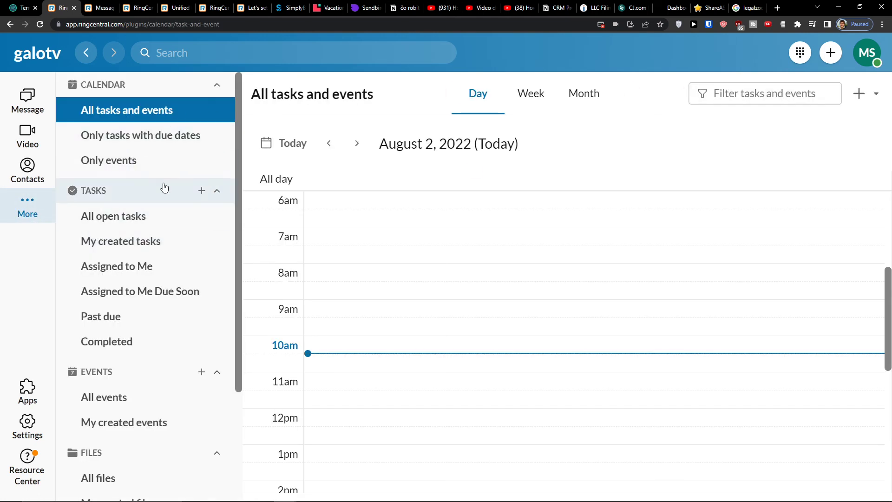
- Choose Add task from the + dropdown and begin picking a Team
{"action": "left_click", "coordinate": [859, 93]}
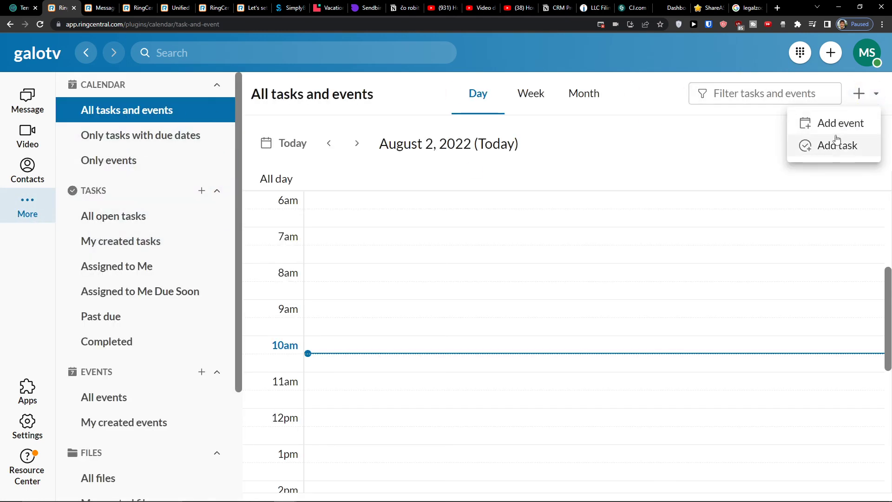
{"action": "mouse_move", "coordinate": [751, 158]}
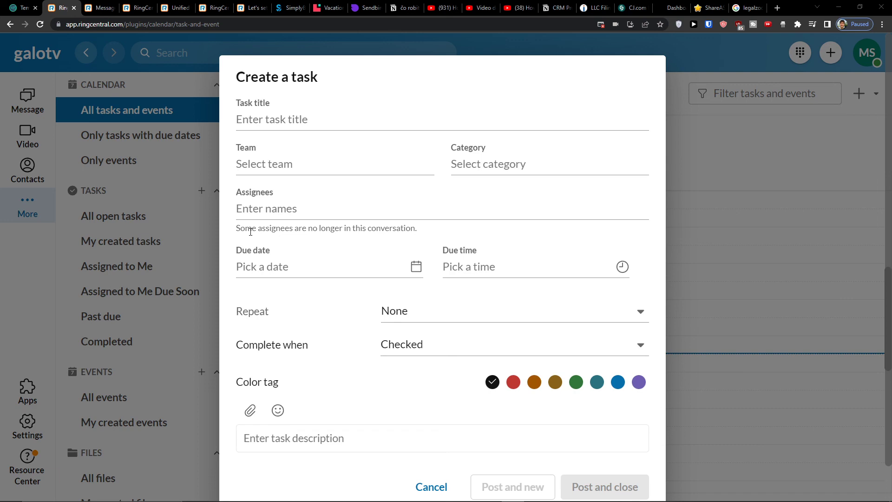
{"action": "left_click", "coordinate": [335, 164]}
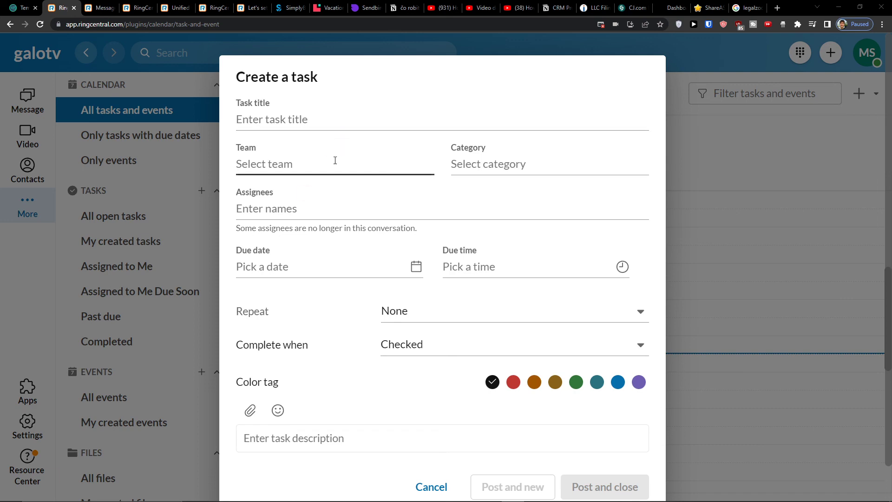